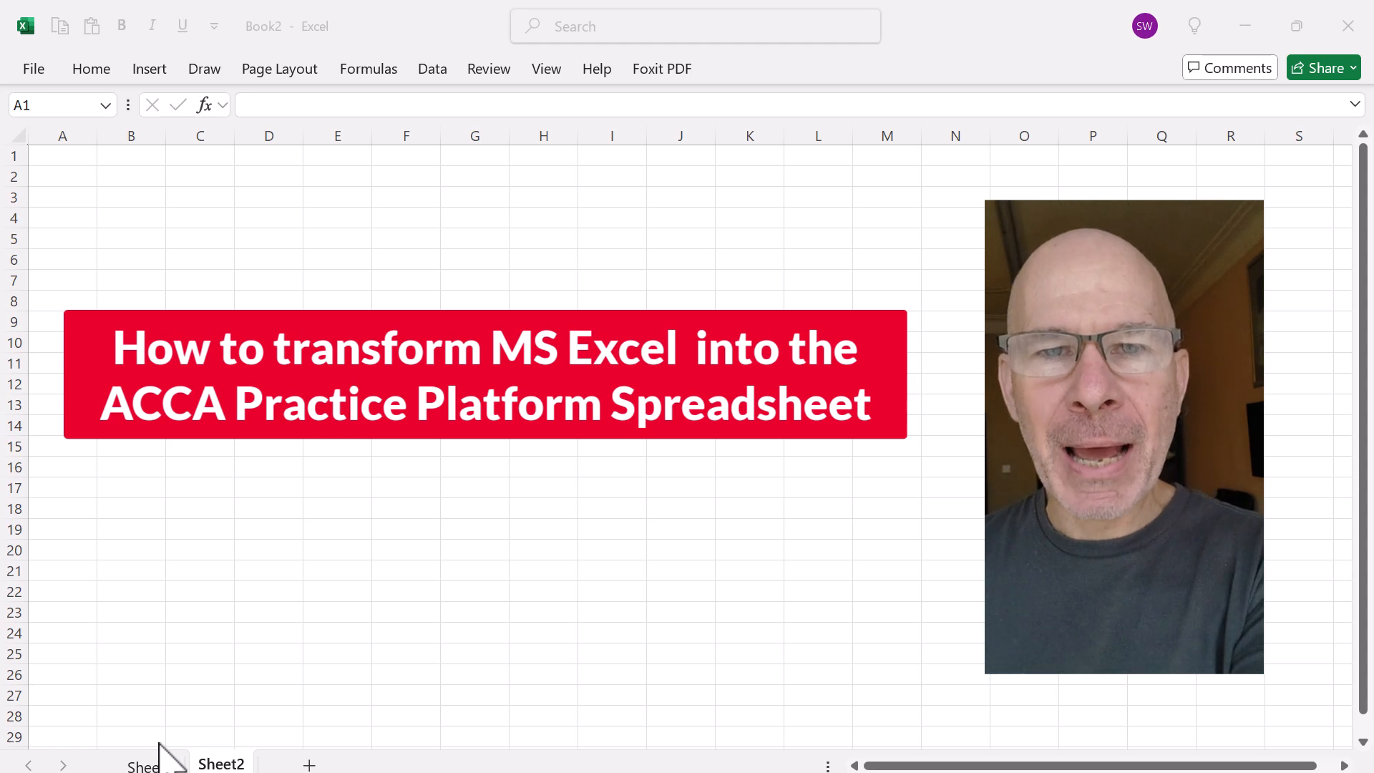
Step: Switch to Sheet1 (Pinks workings), type =sum to preview AutoComplete, then cancel with Esc
click(148, 764)
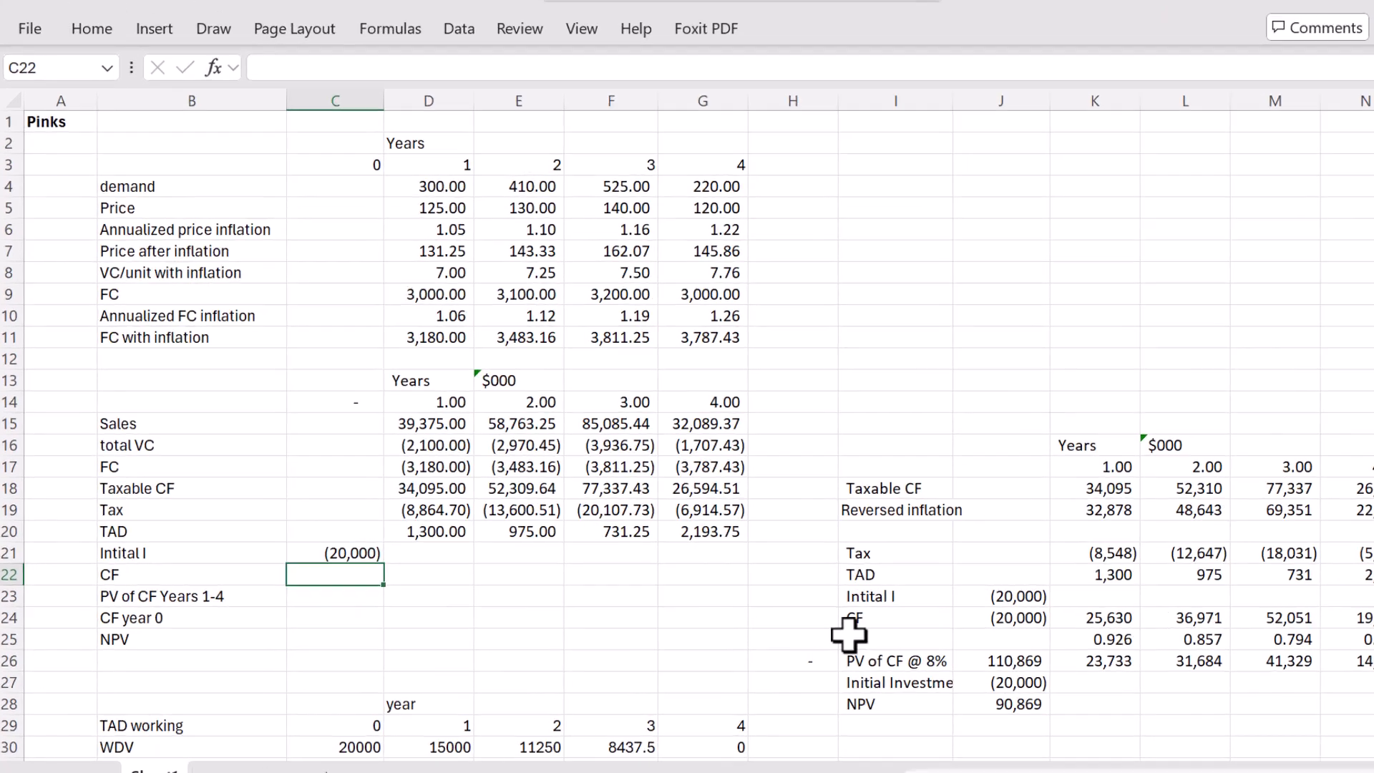
text(=s)
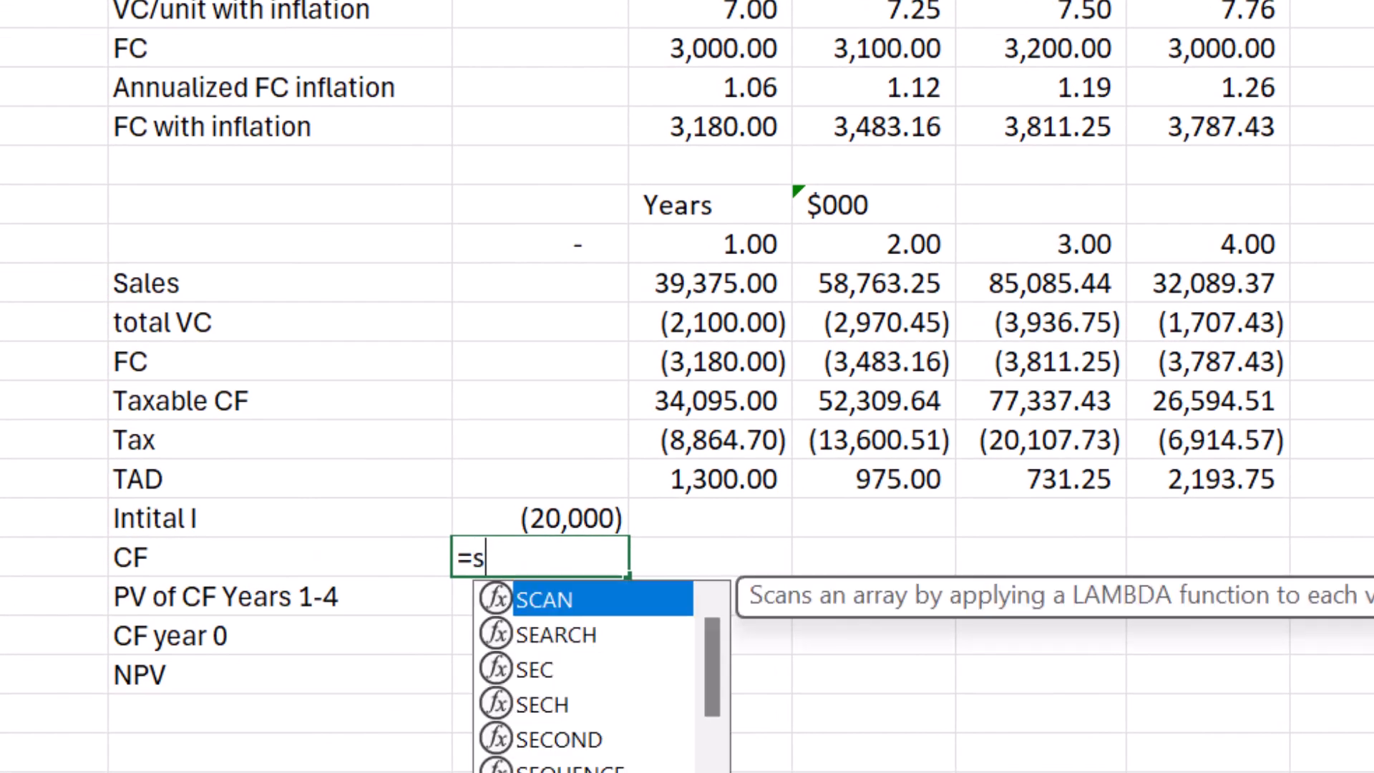
text(um)
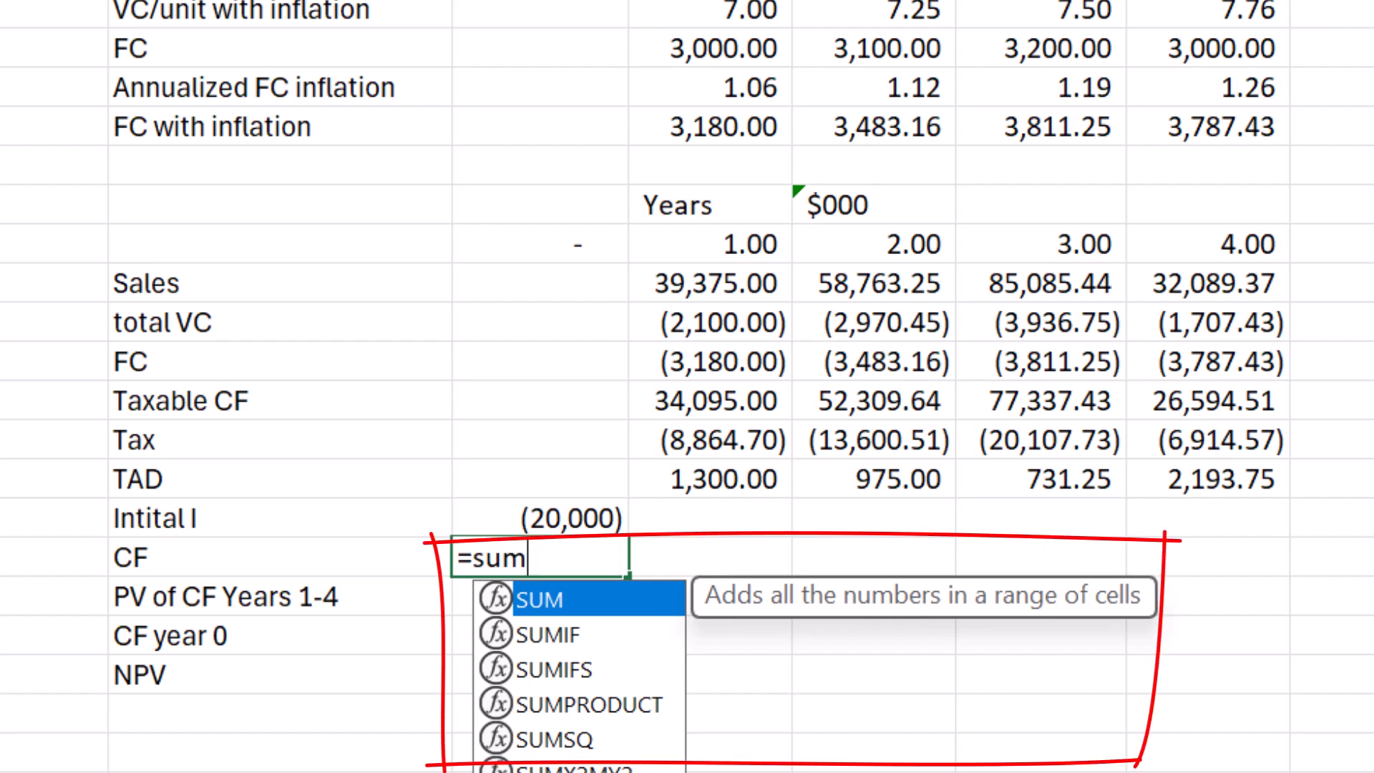
mouse_move(1219, 659)
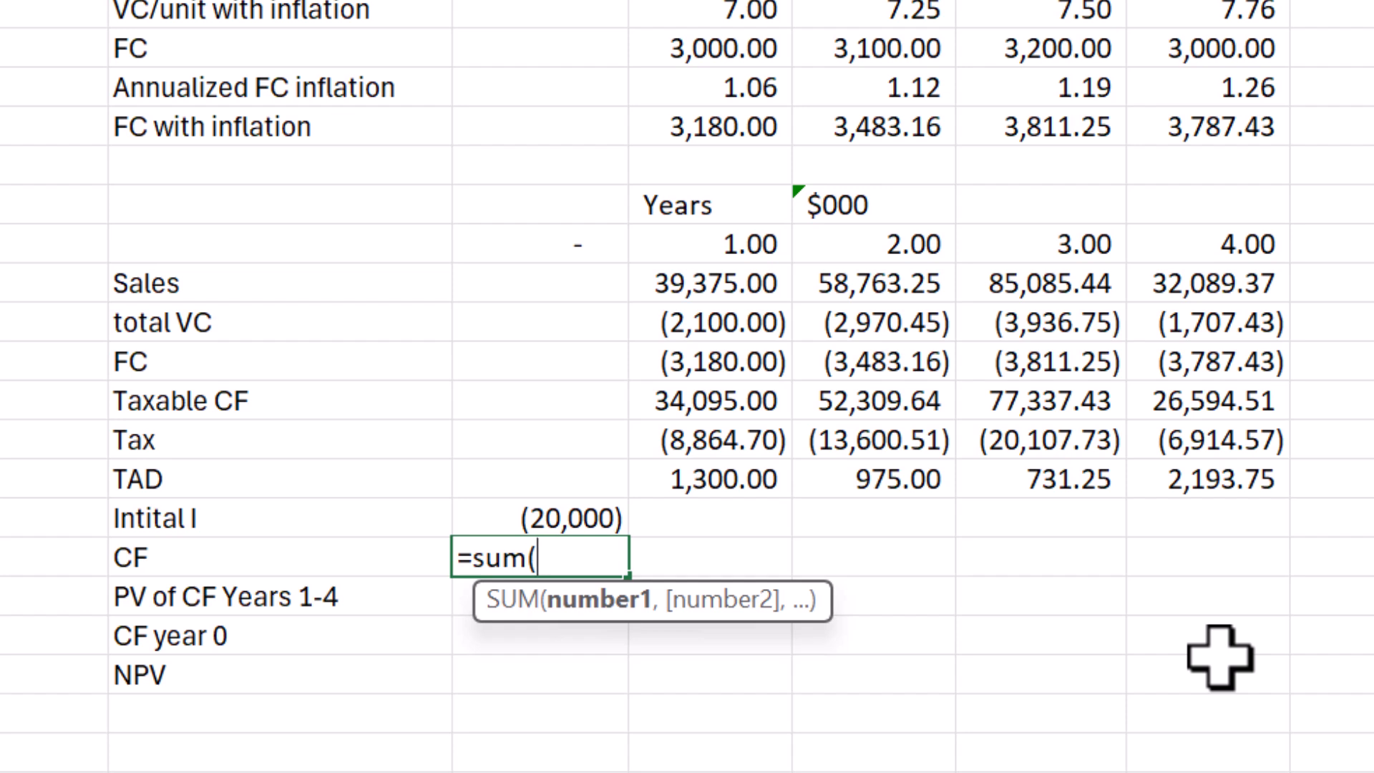
key(Escape)
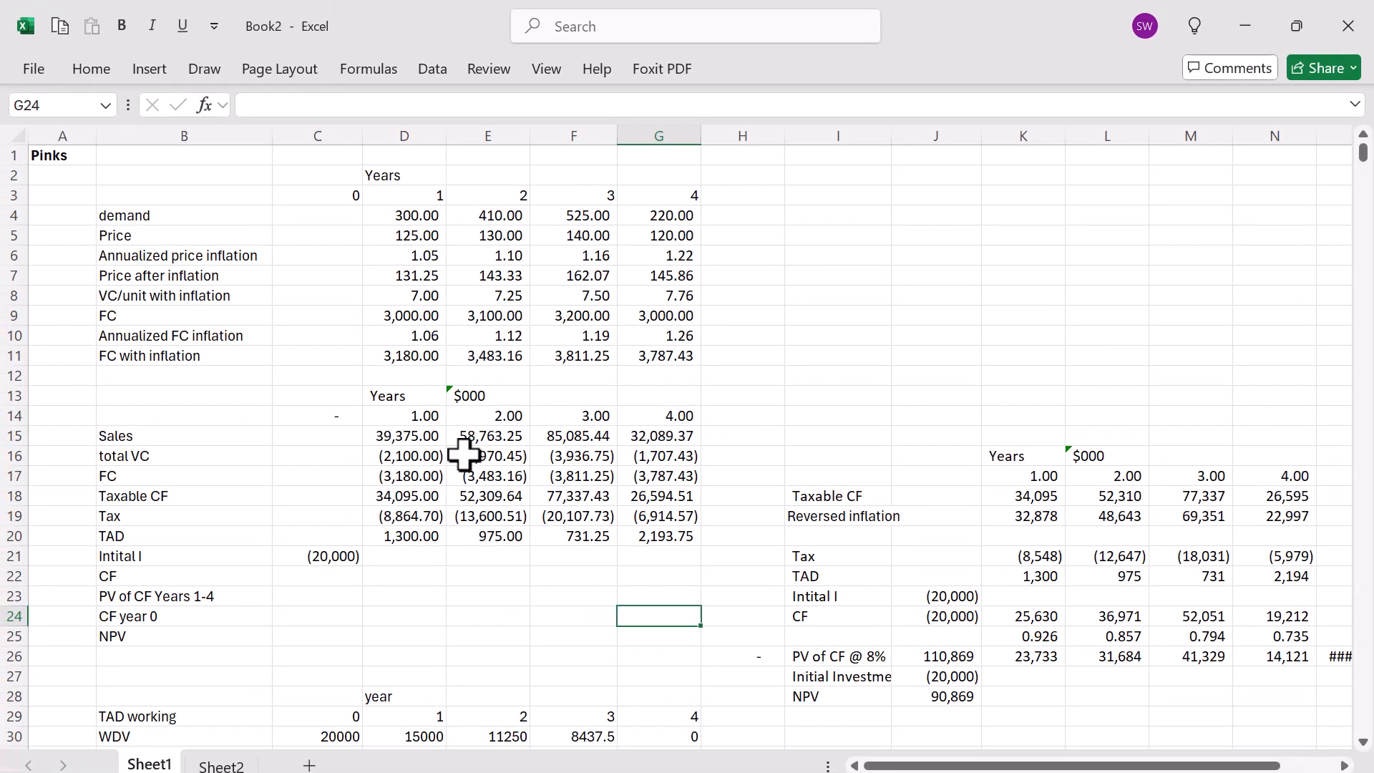
Step: In Excel Options, uncheck Formula AutoComplete and Show function ScreenTips, then apply with OK
click(32, 69)
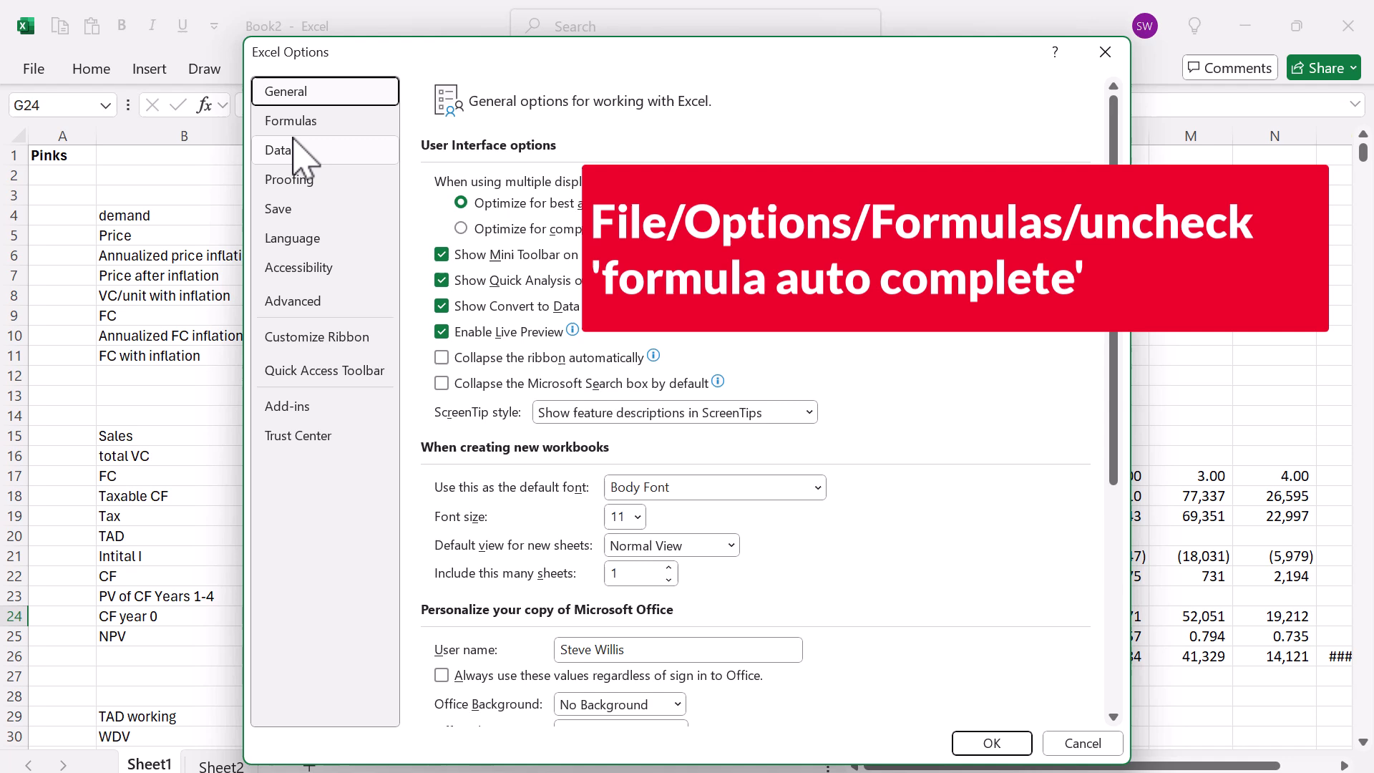
click(291, 120)
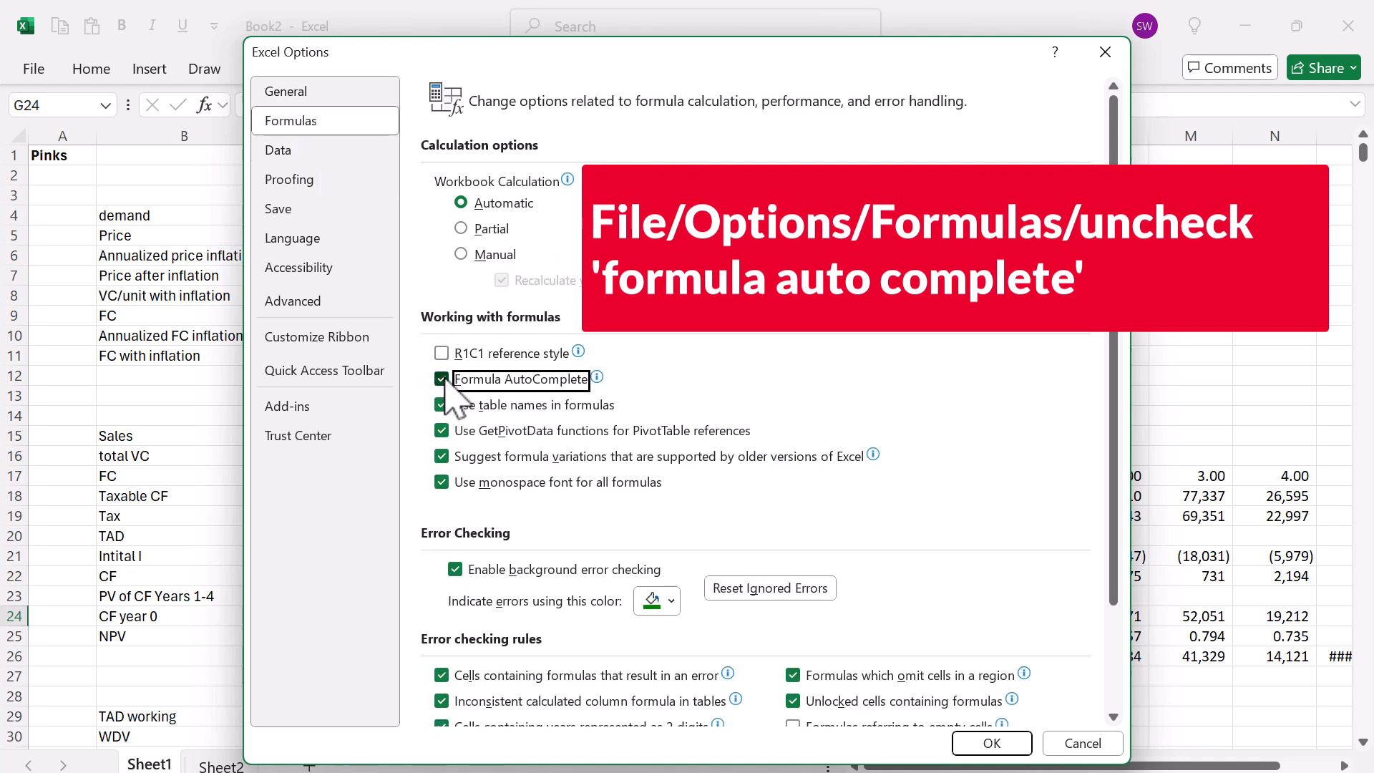
click(440, 380)
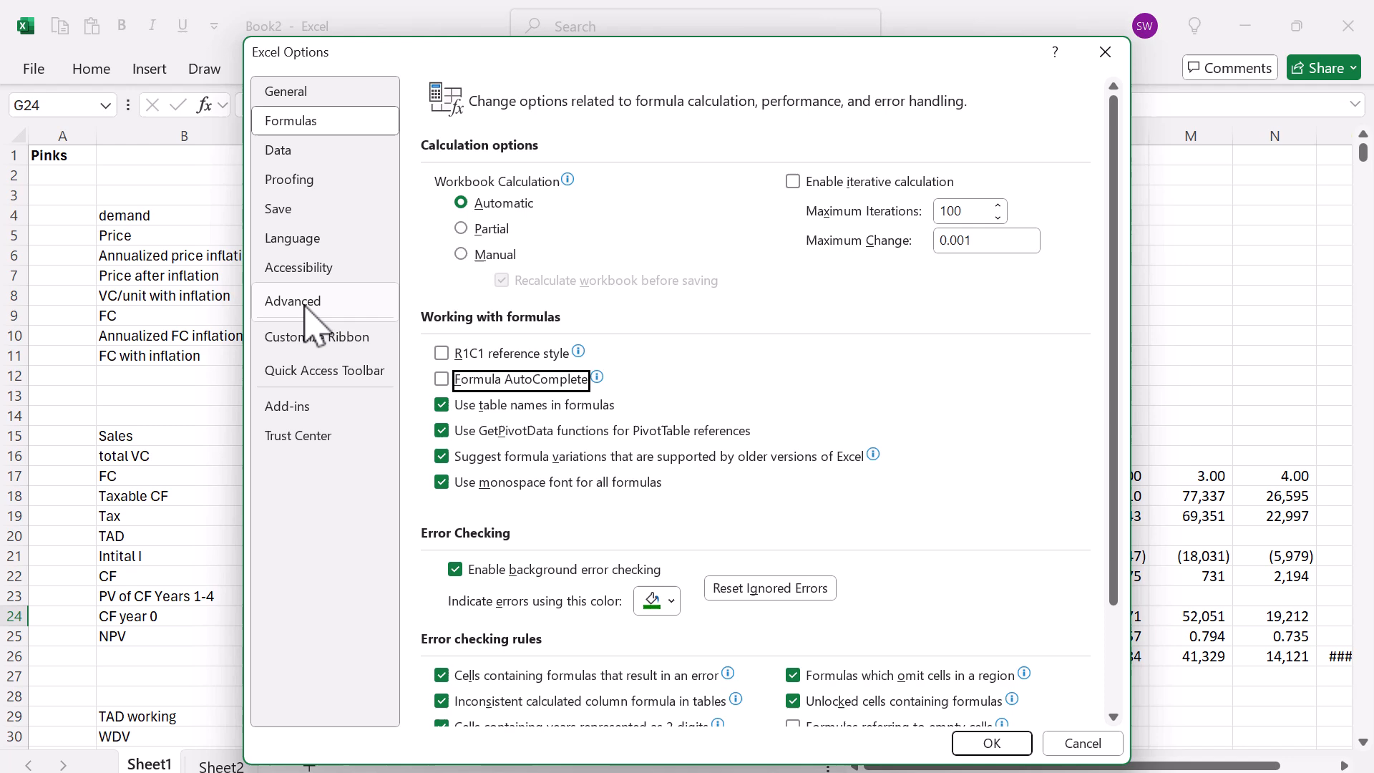
click(293, 300)
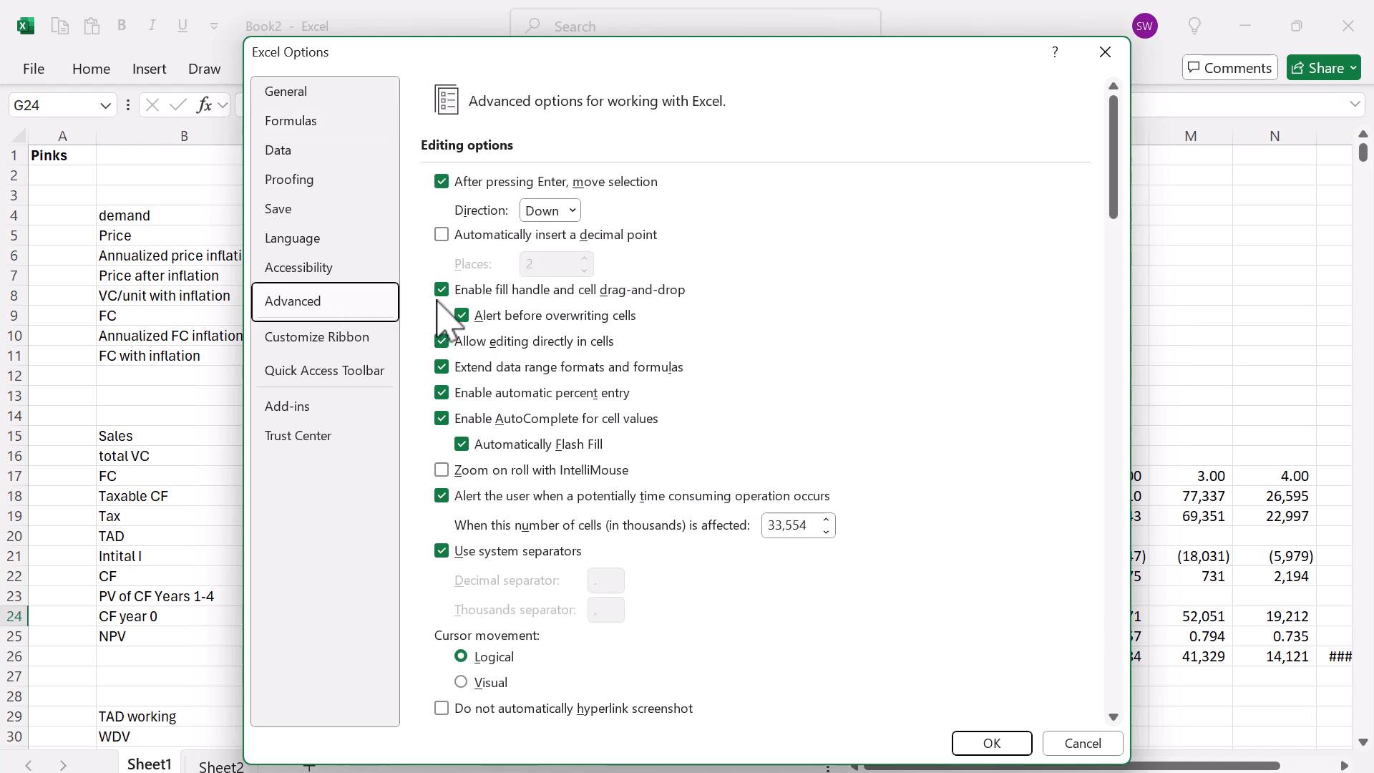
scroll(down, 3)
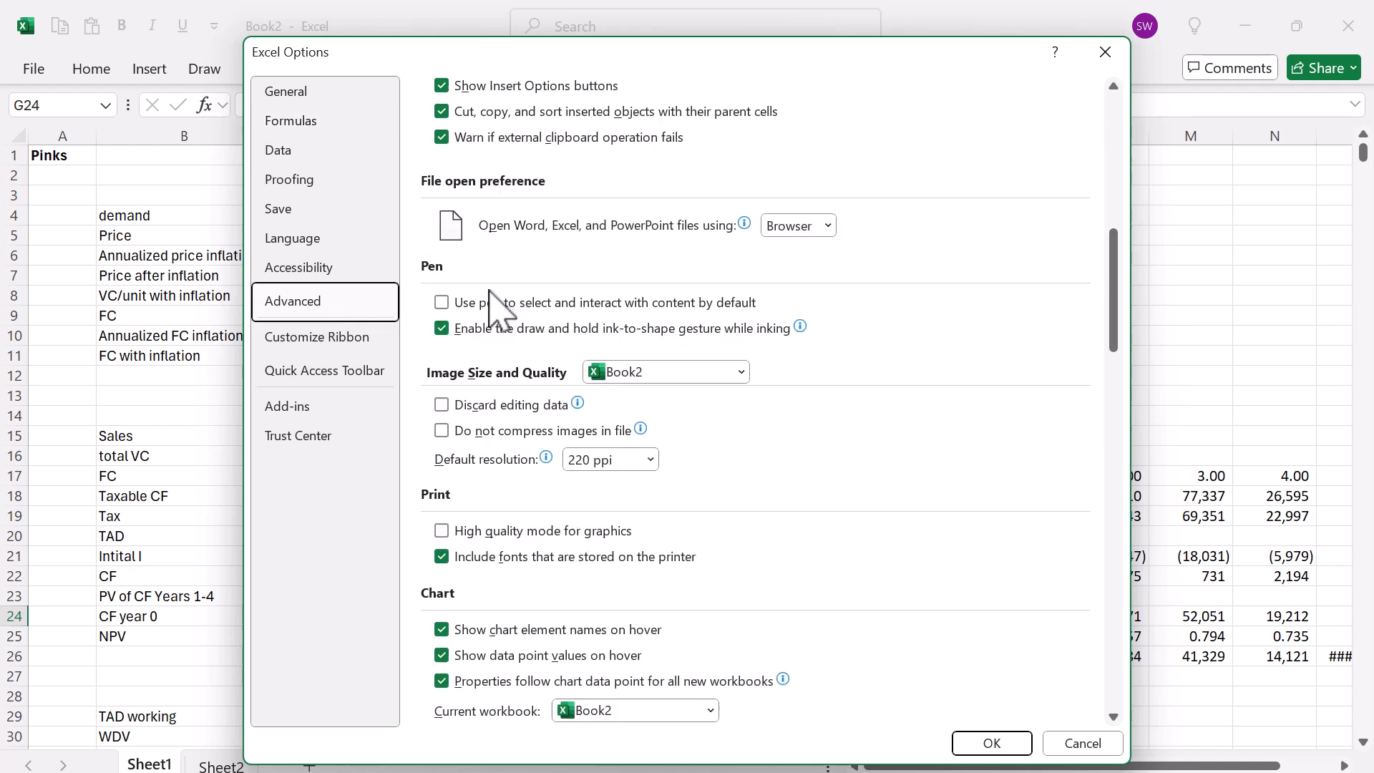
scroll(down, 3)
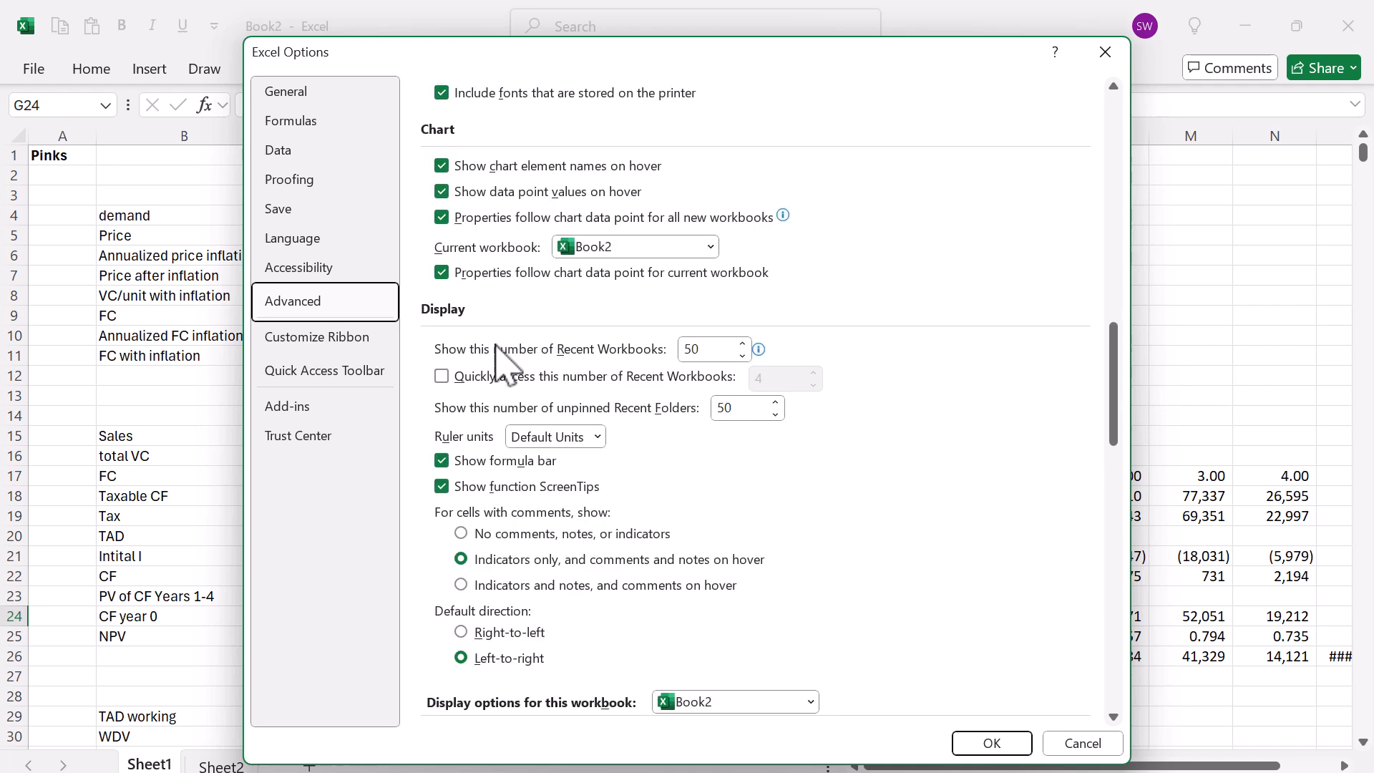
mouse_move(452, 328)
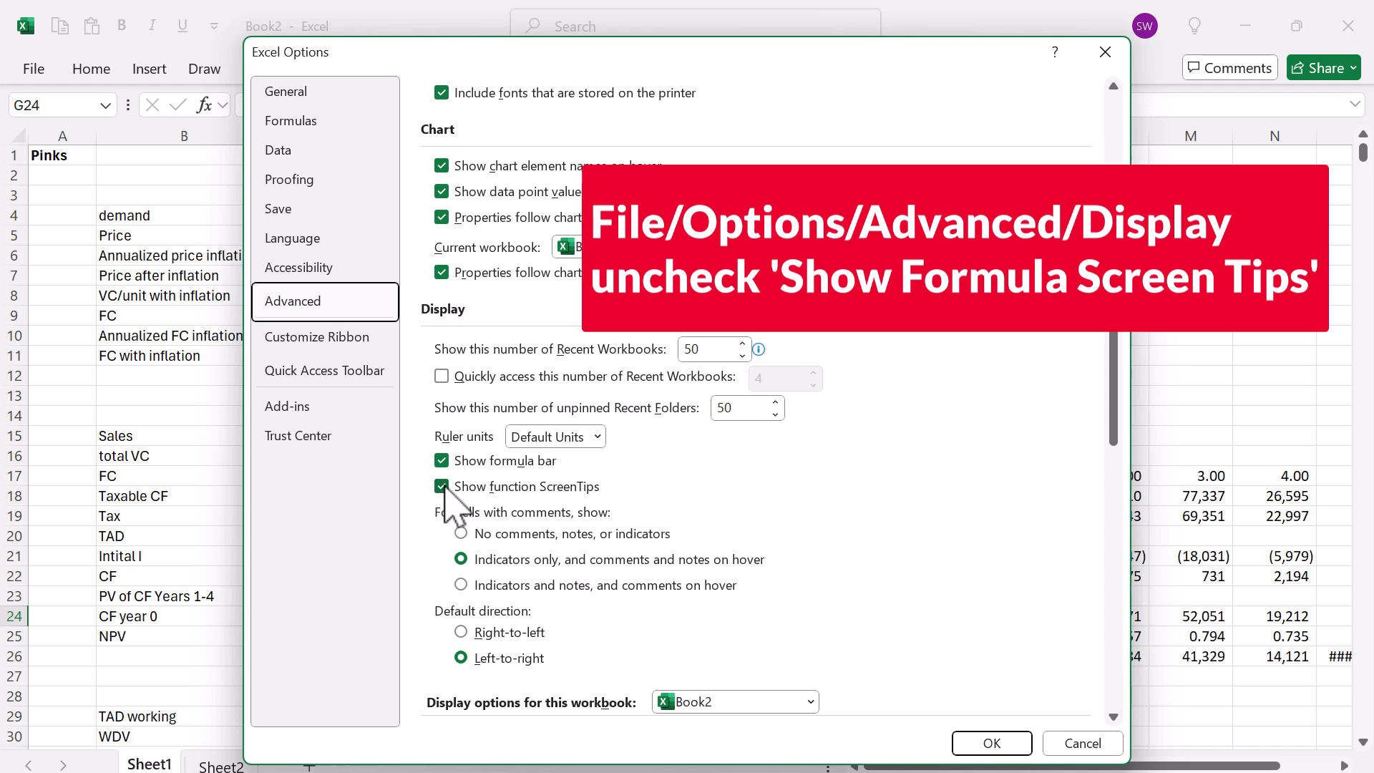
click(441, 487)
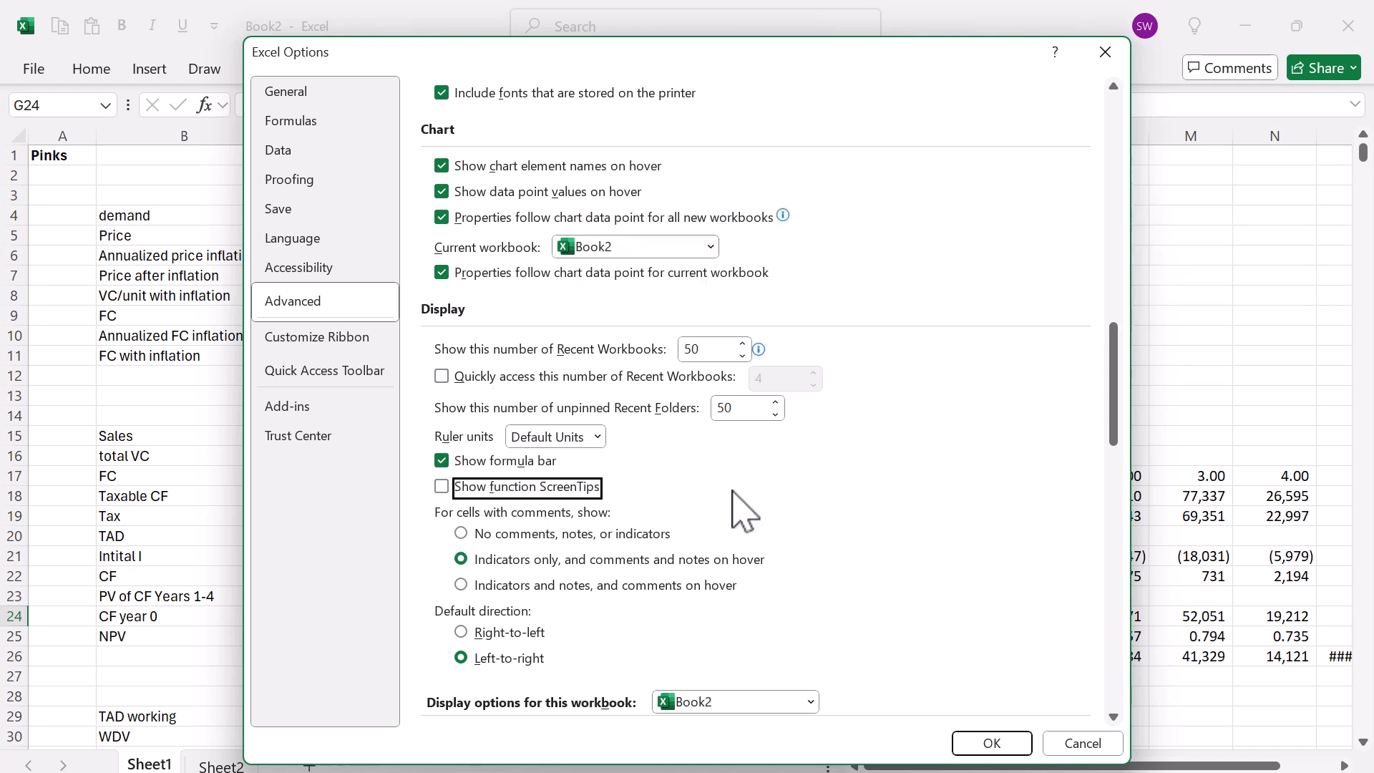
mouse_move(964, 725)
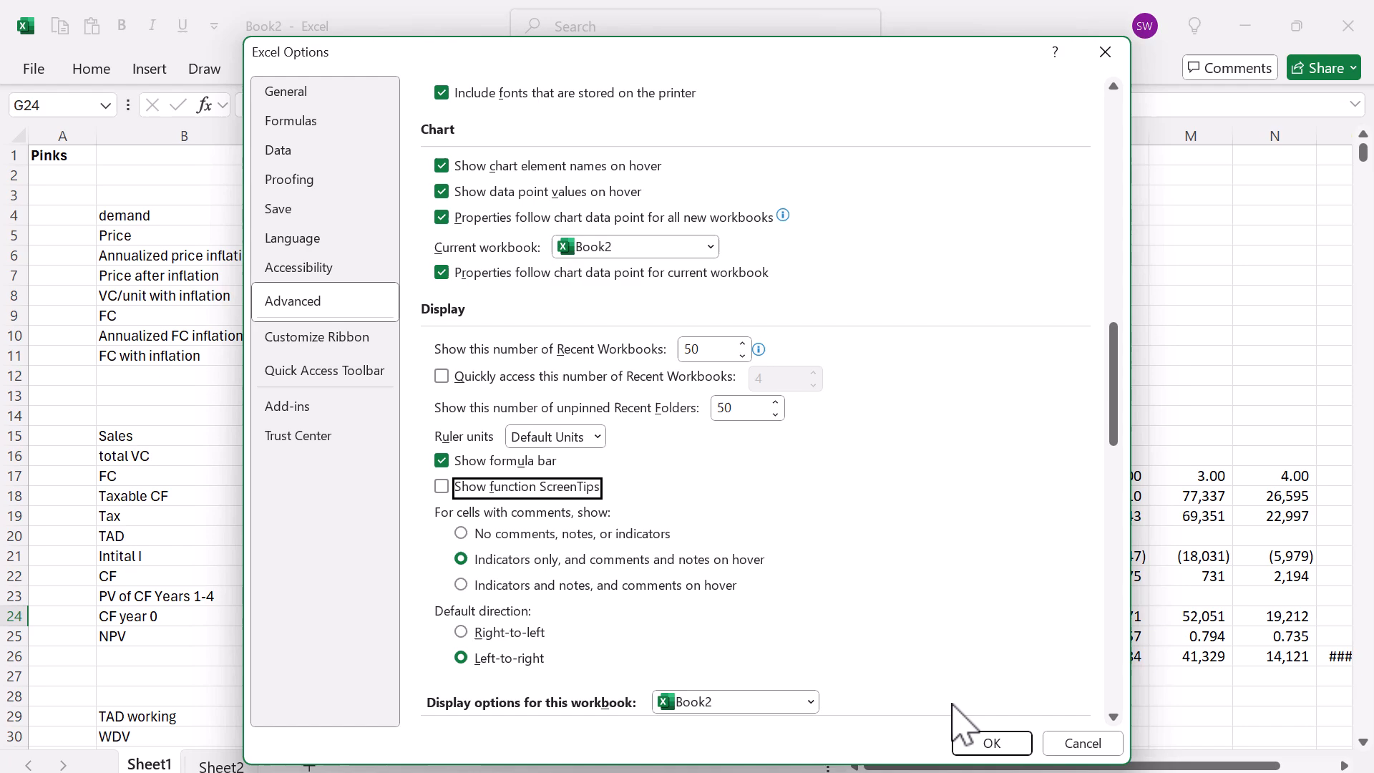
click(991, 742)
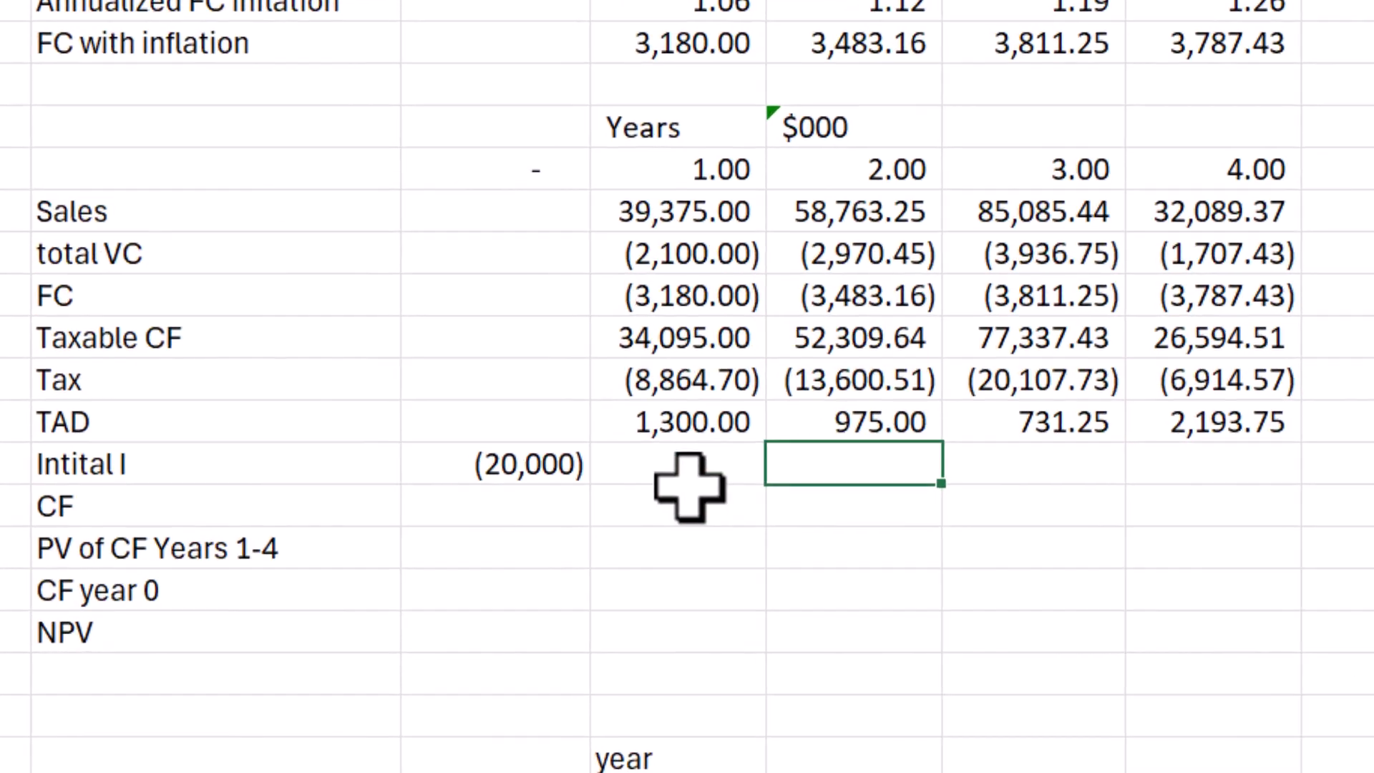
Step: Begin a SUM formula in the year 0 cash flow cell
click(504, 504)
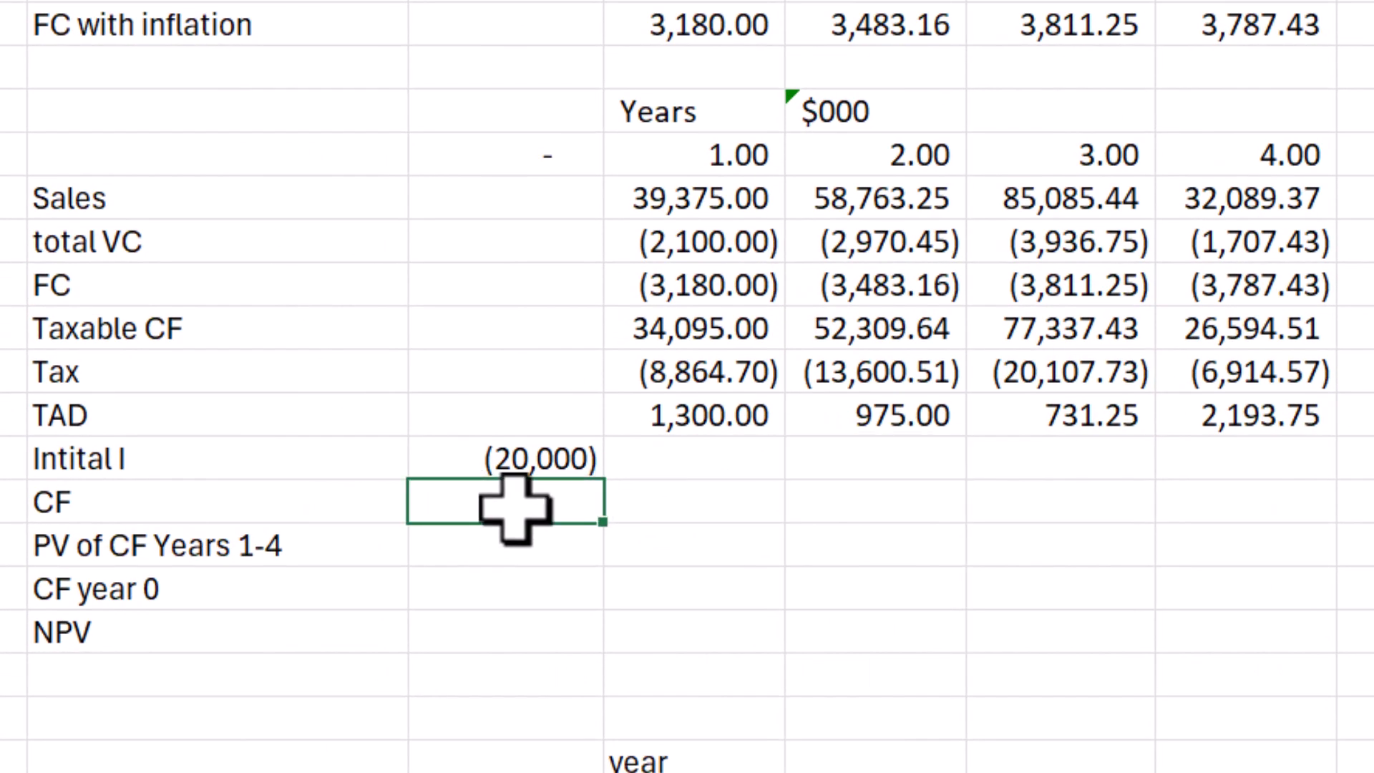
text(=s)
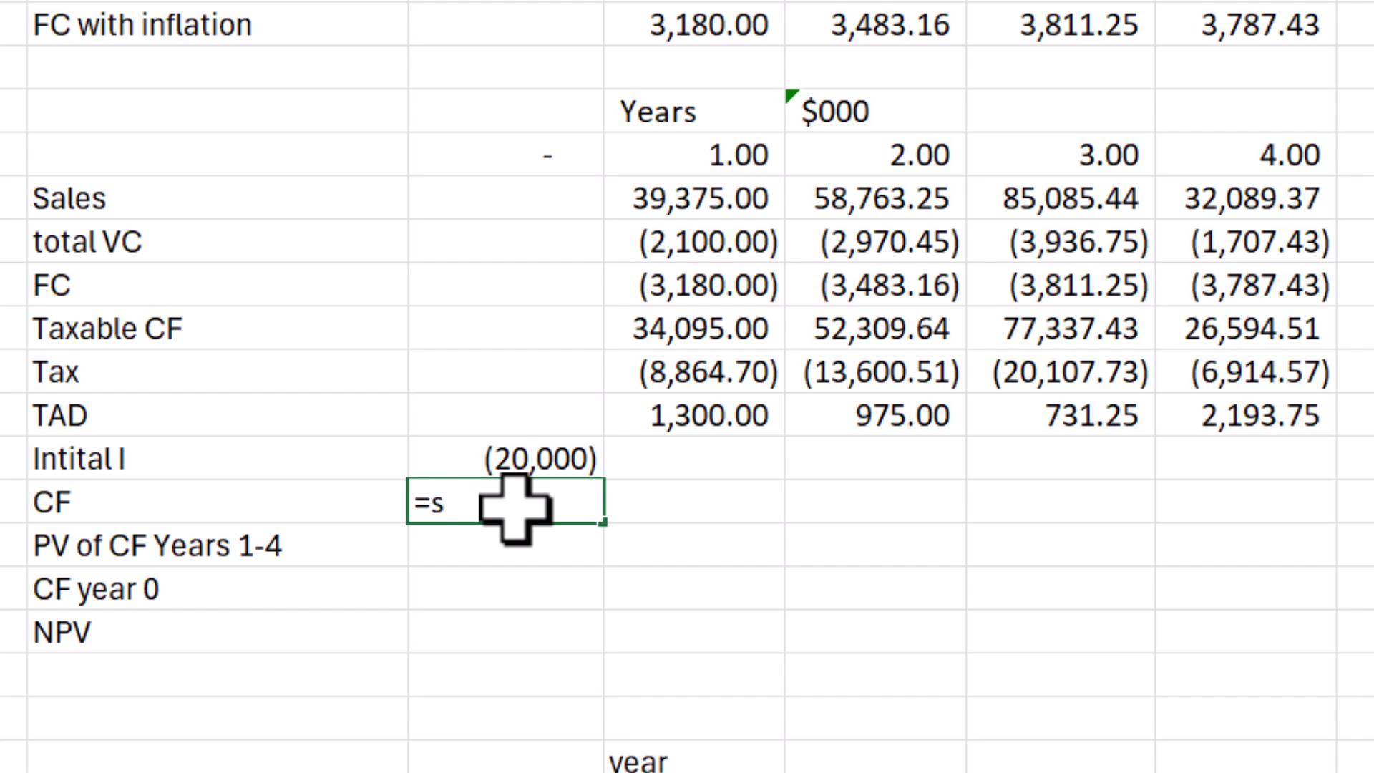
text(um)
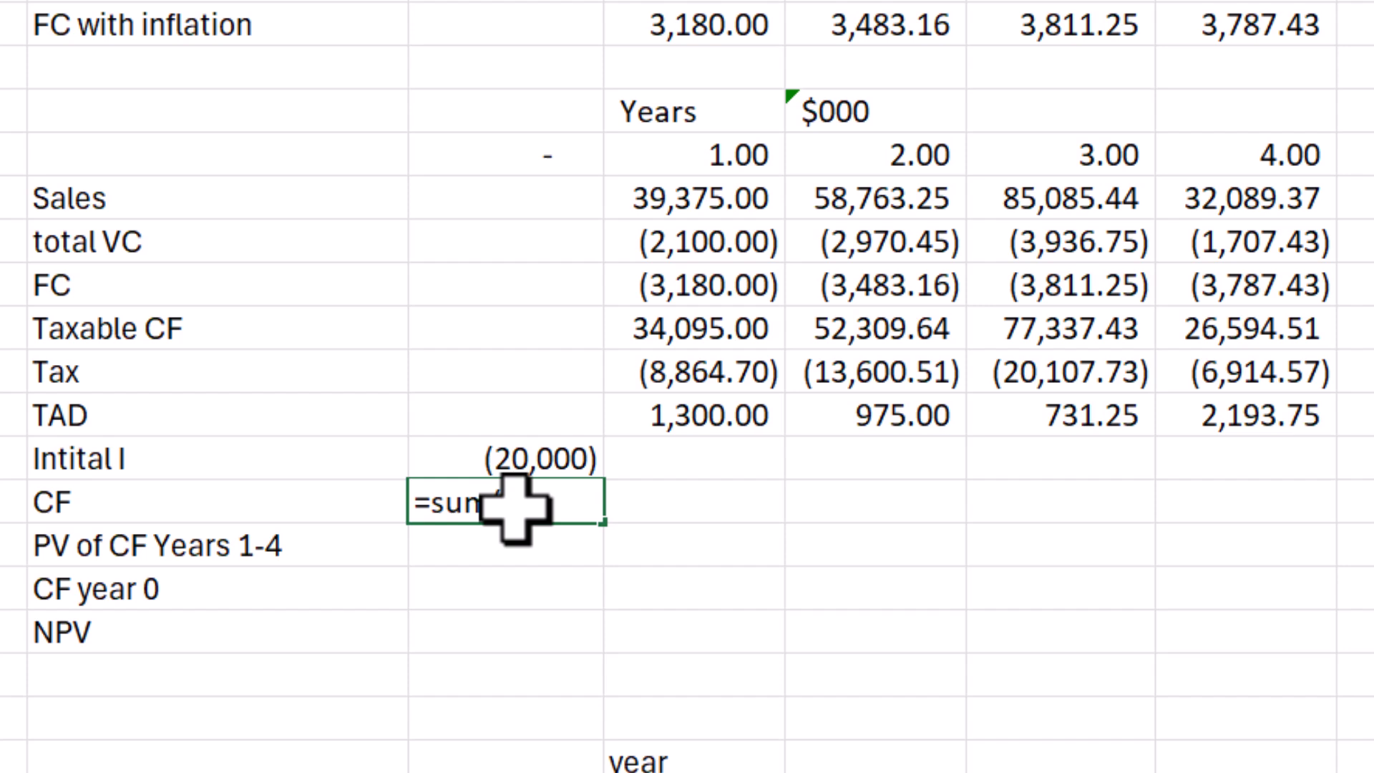
click(504, 329)
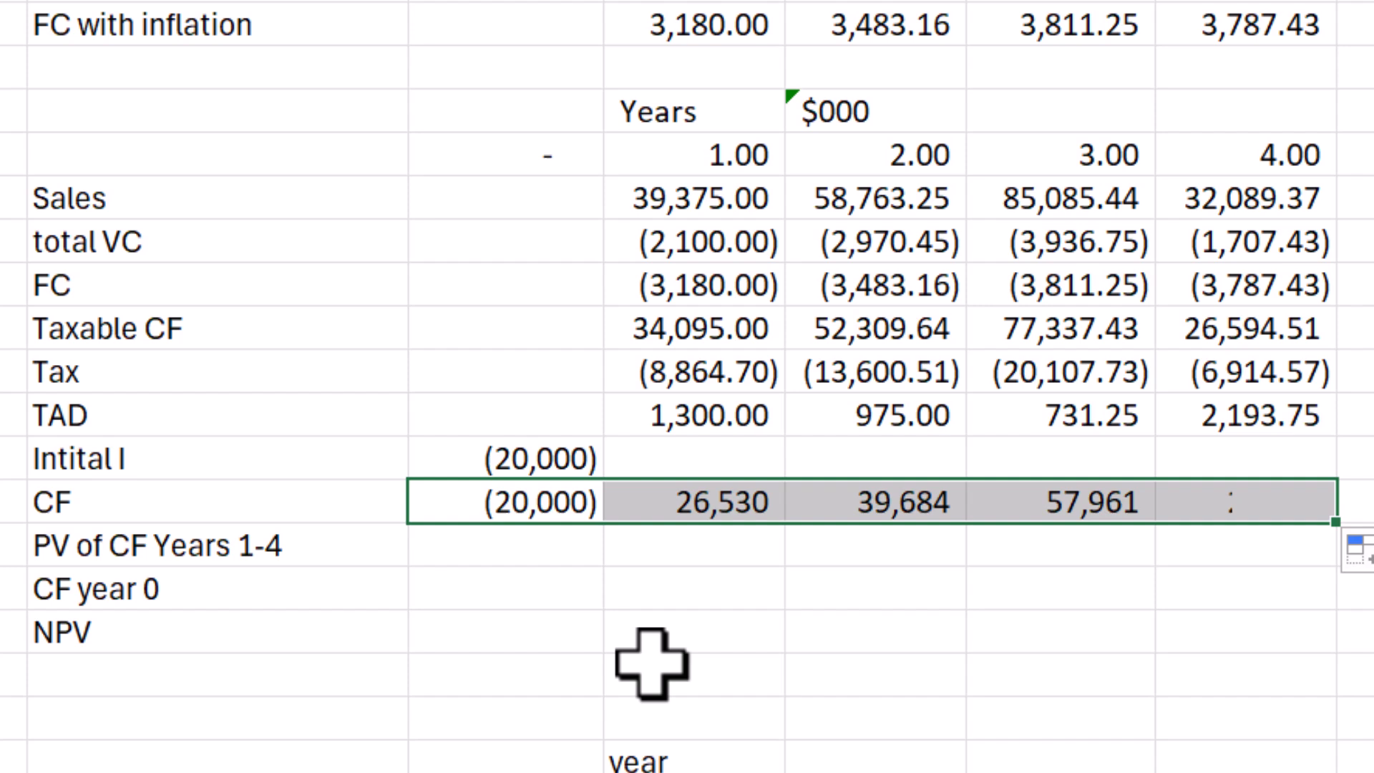
Step: Start an =NPV(0.12, …) formula in the PV of years 1–4 cell
click(499, 544)
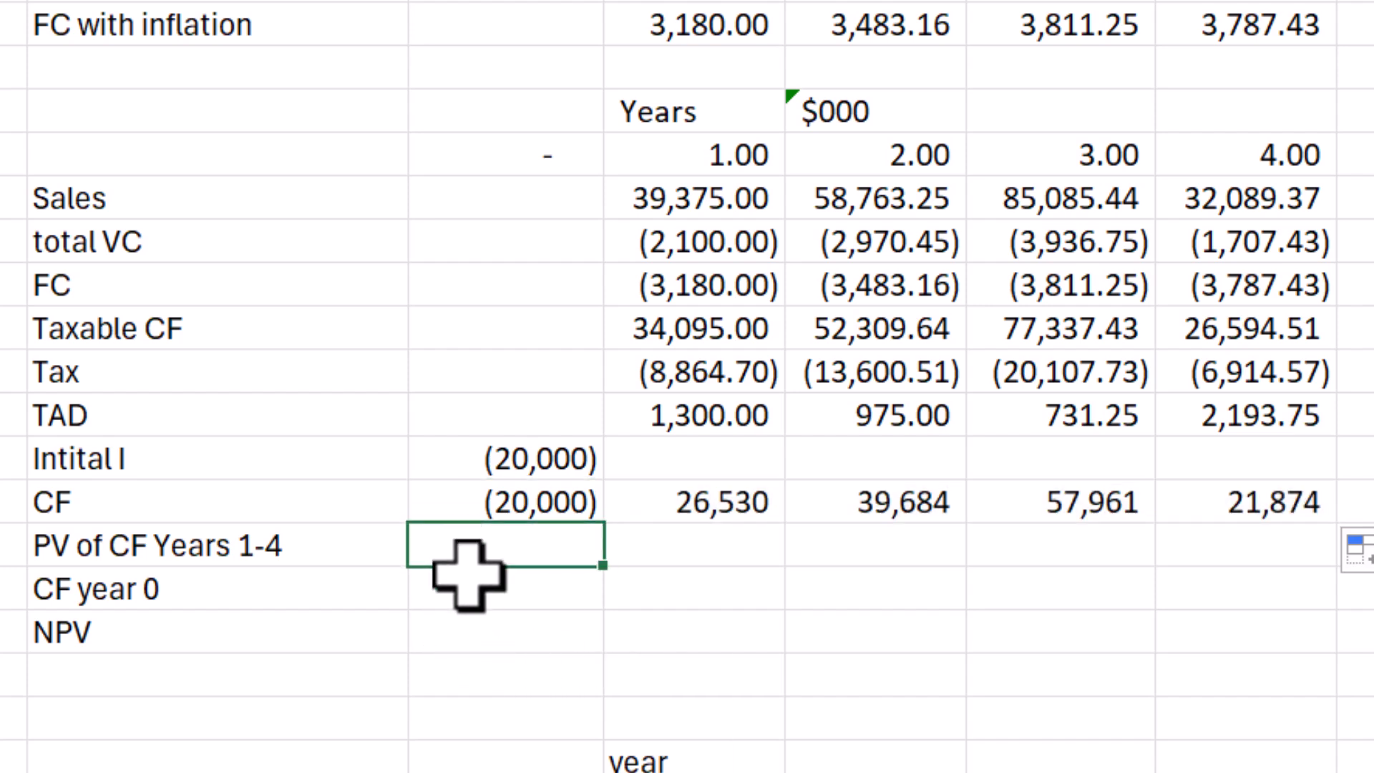
text(=)
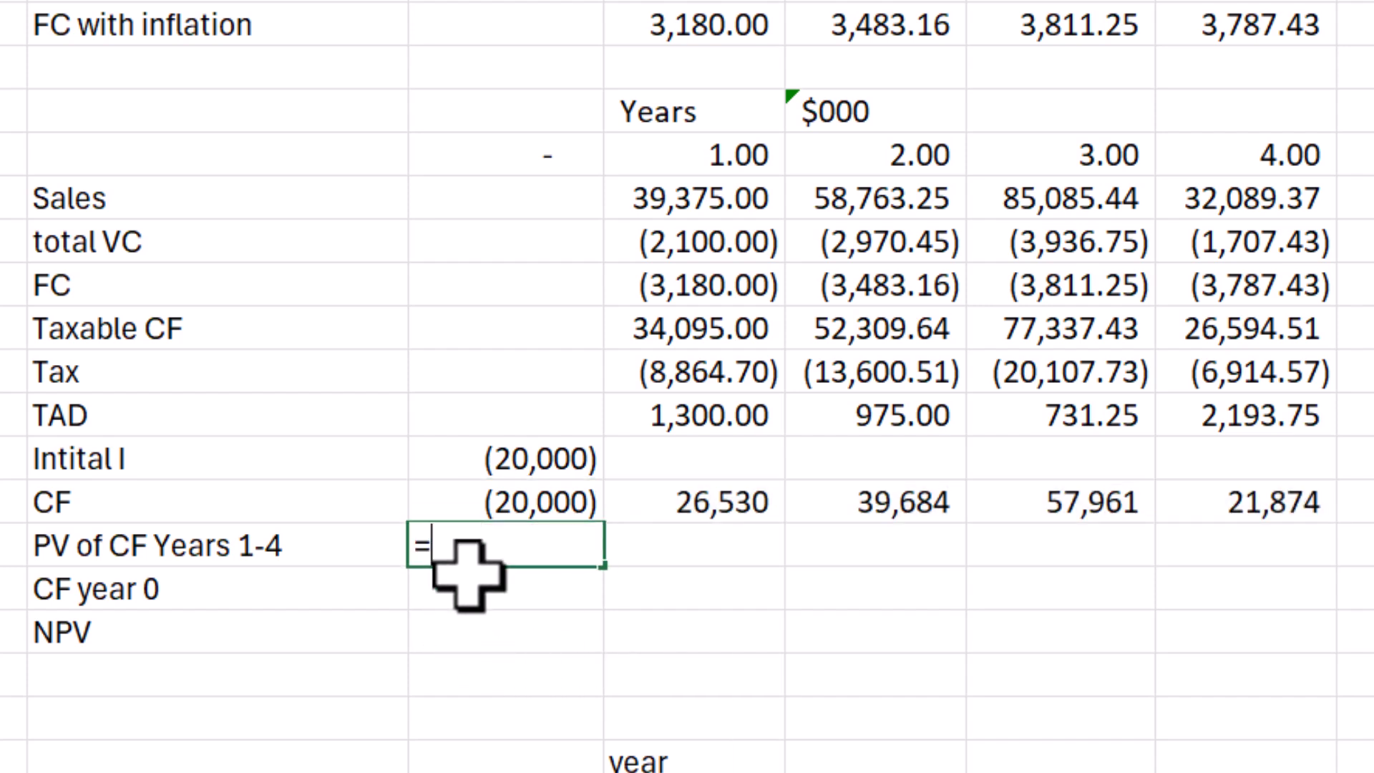
text(NPV)
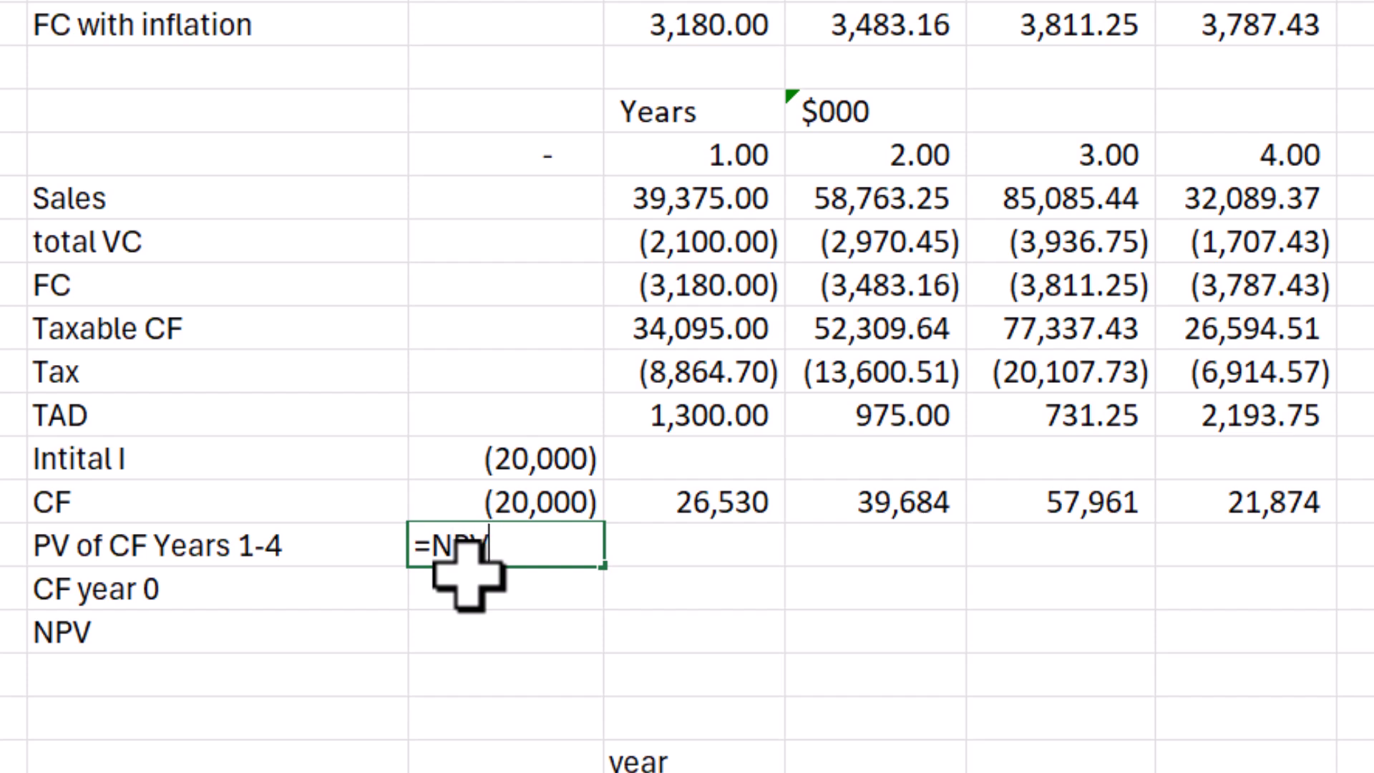
text((0)
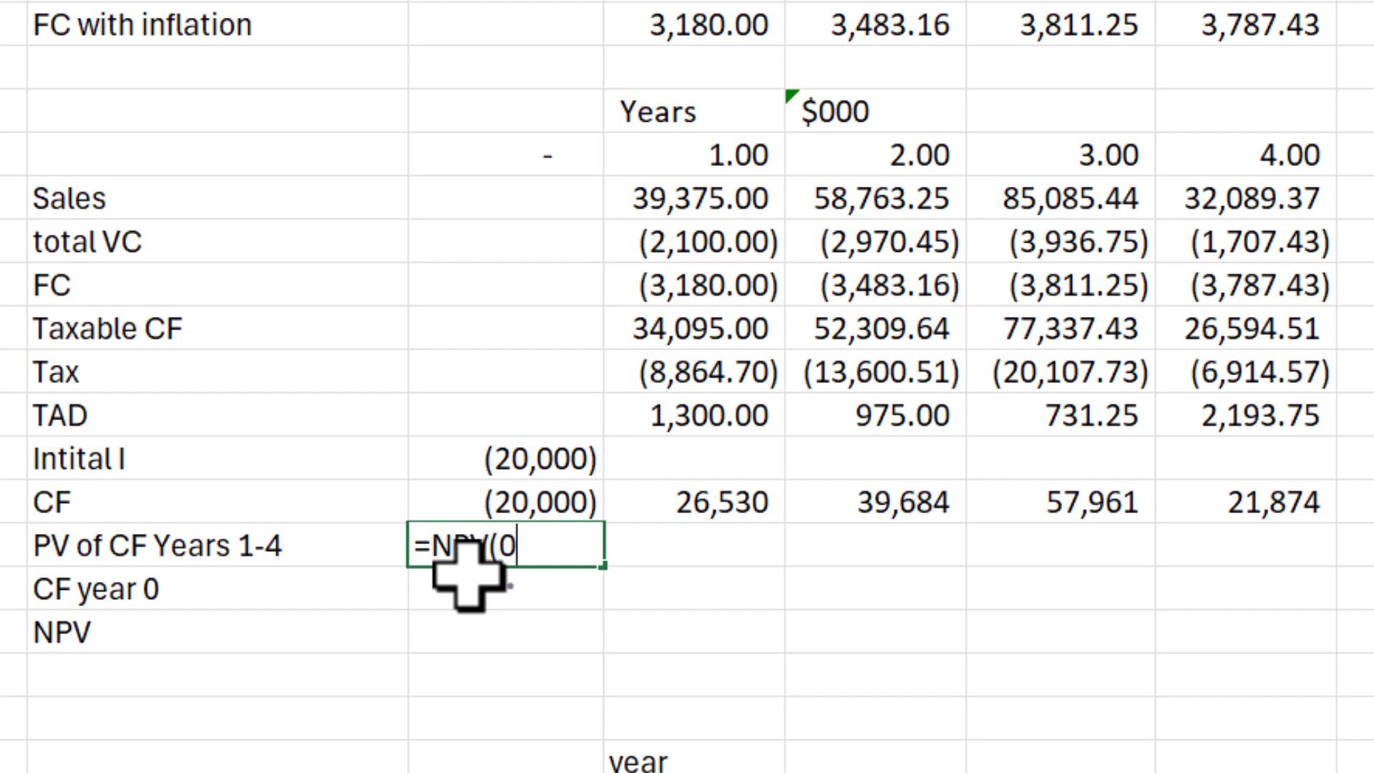
text(.12)
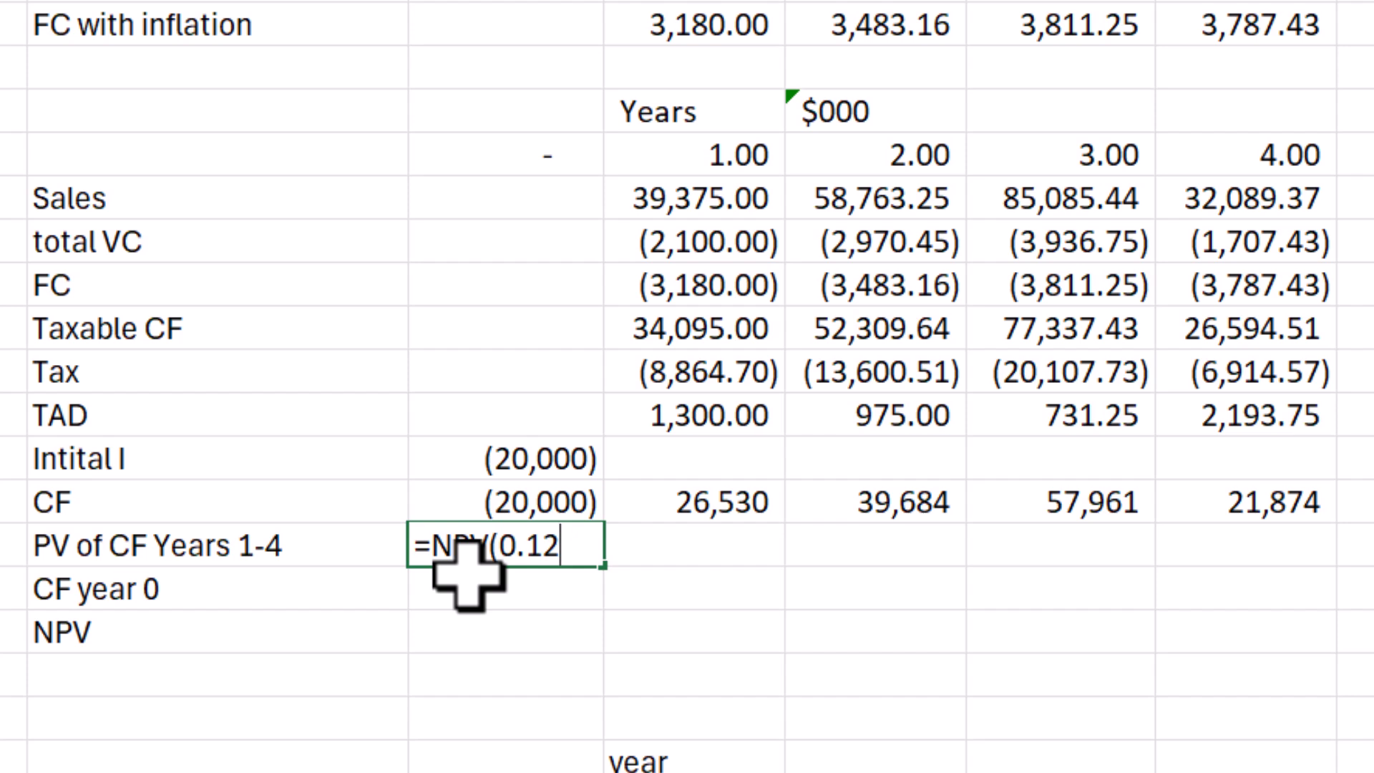
text(,)
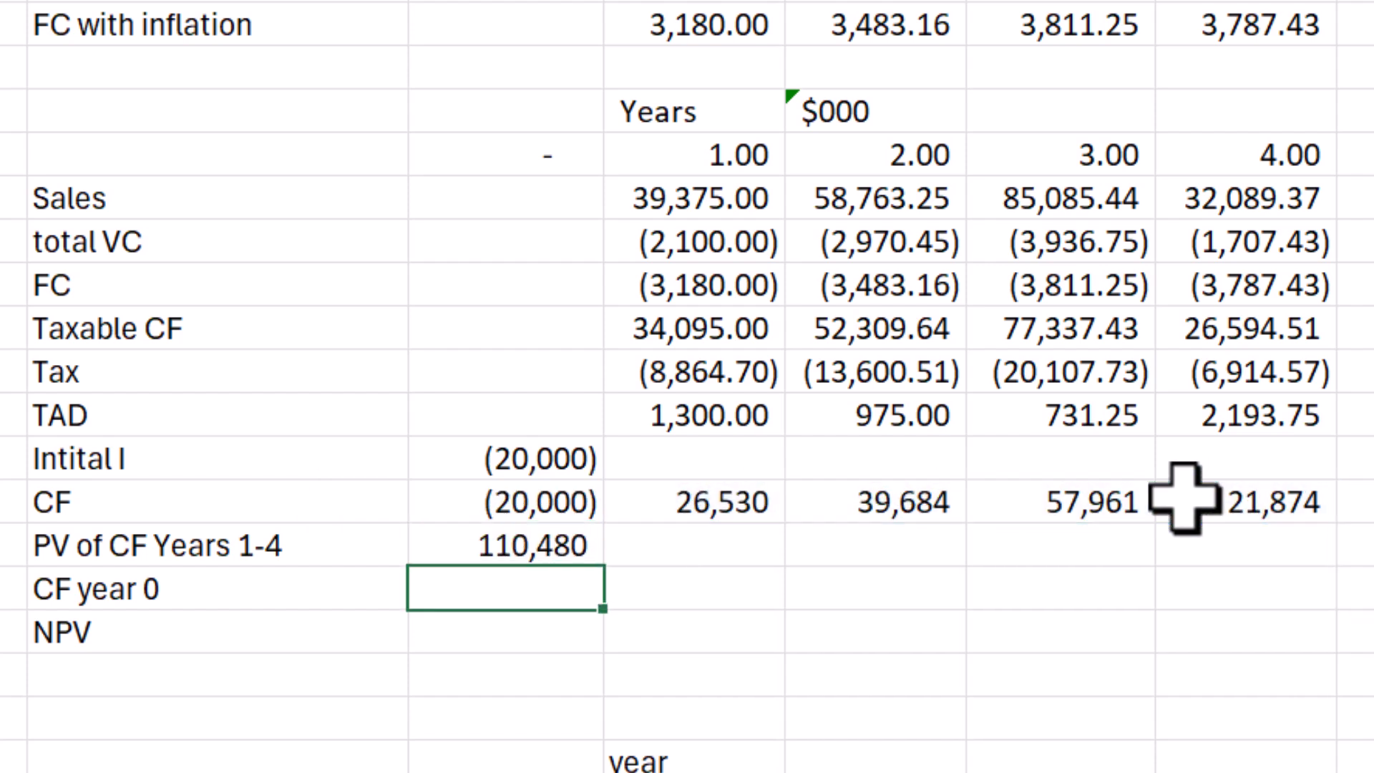
Step: Reference the (20,000) initial investment as the year 0 cash flow and start =SUM( for NPV
text(=)
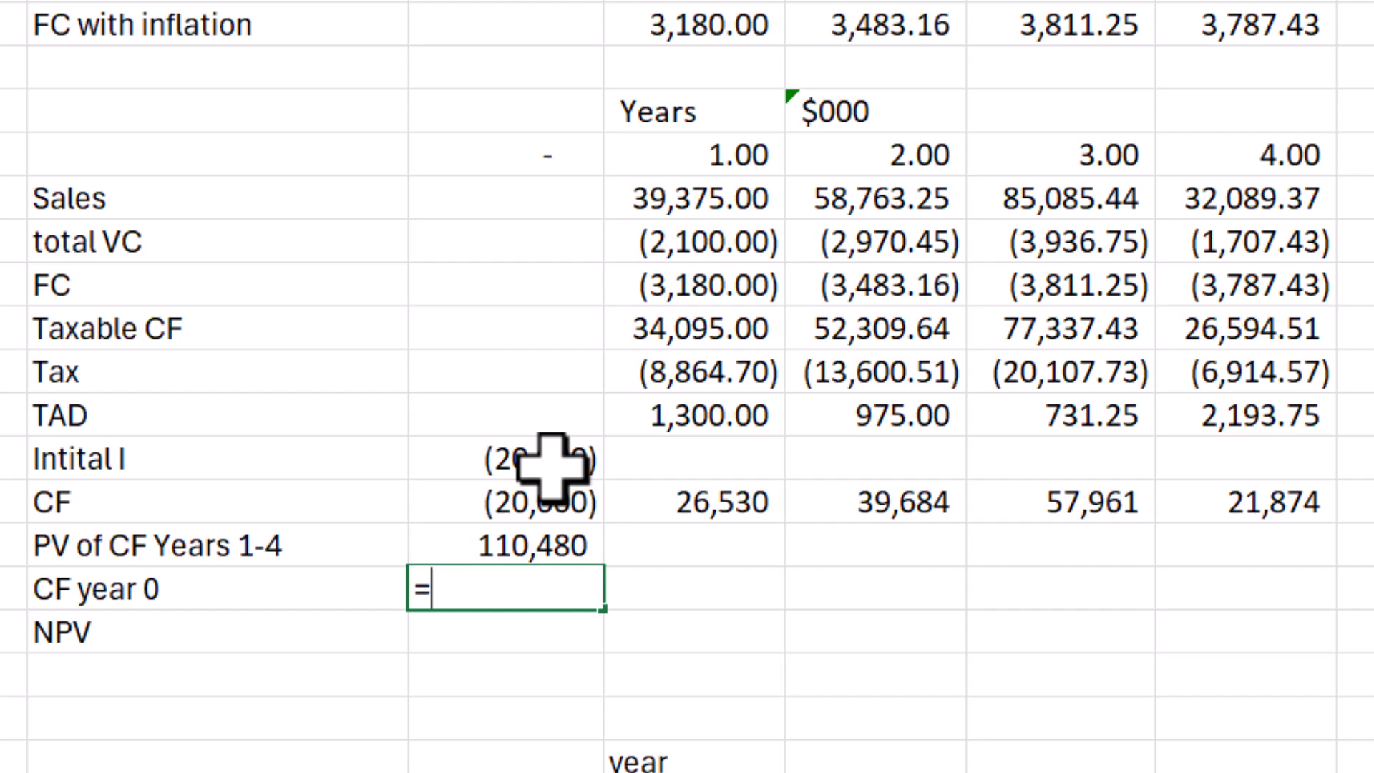
click(506, 456)
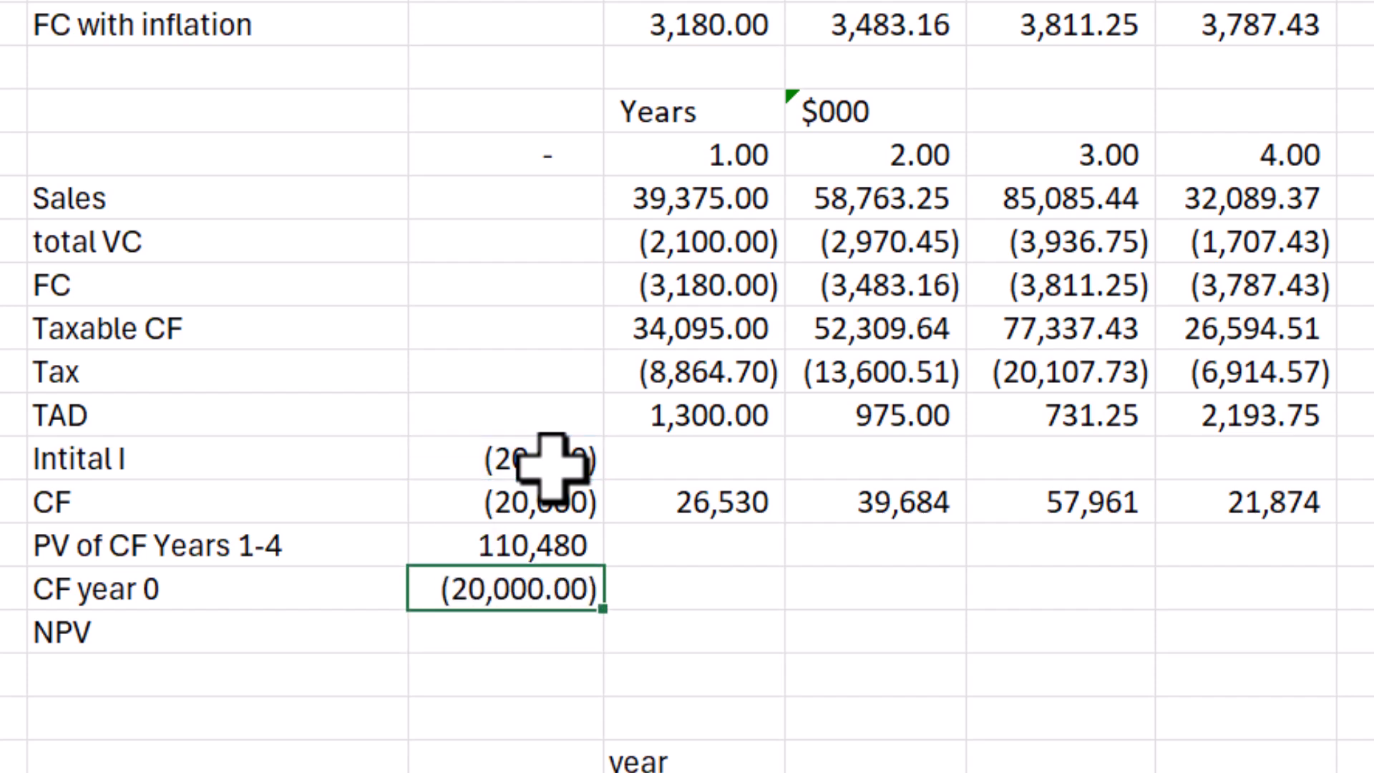
key(Down)
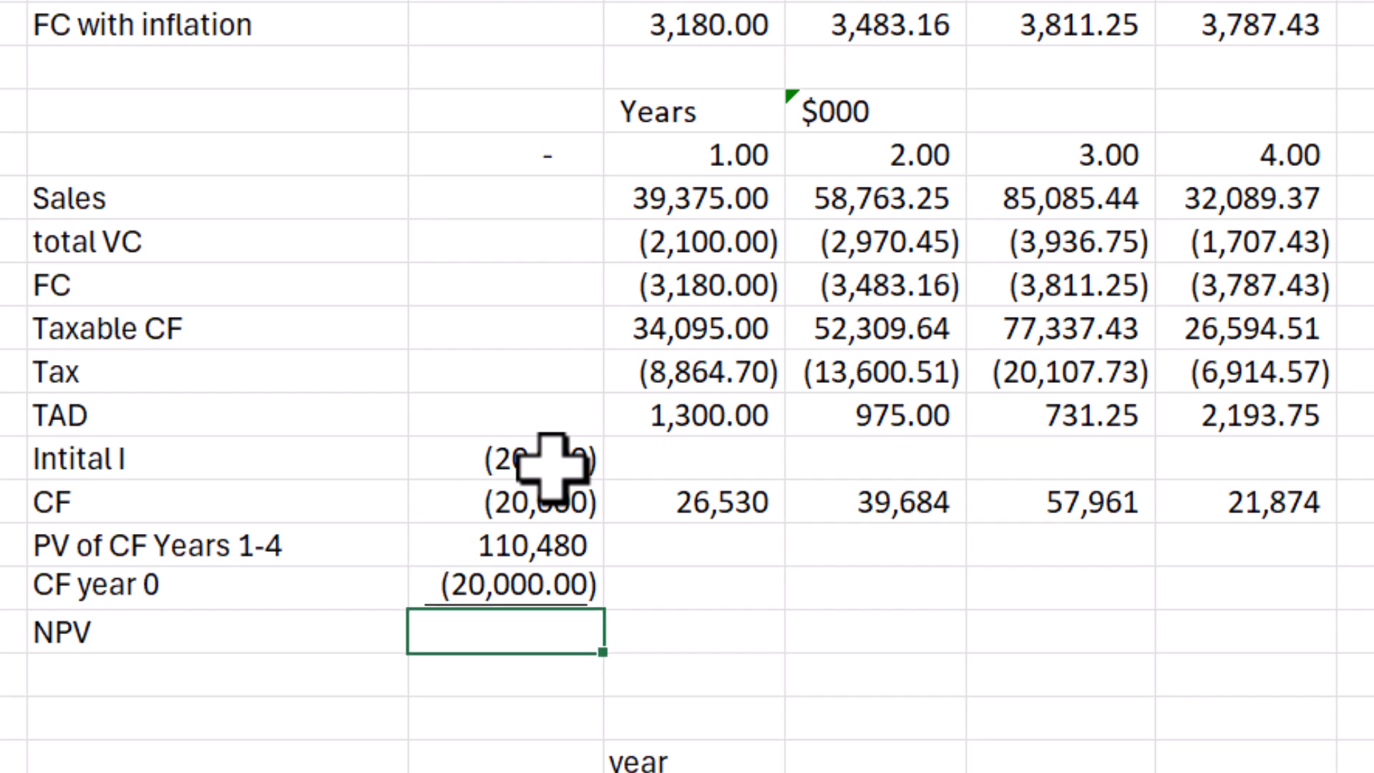
text(=su,)
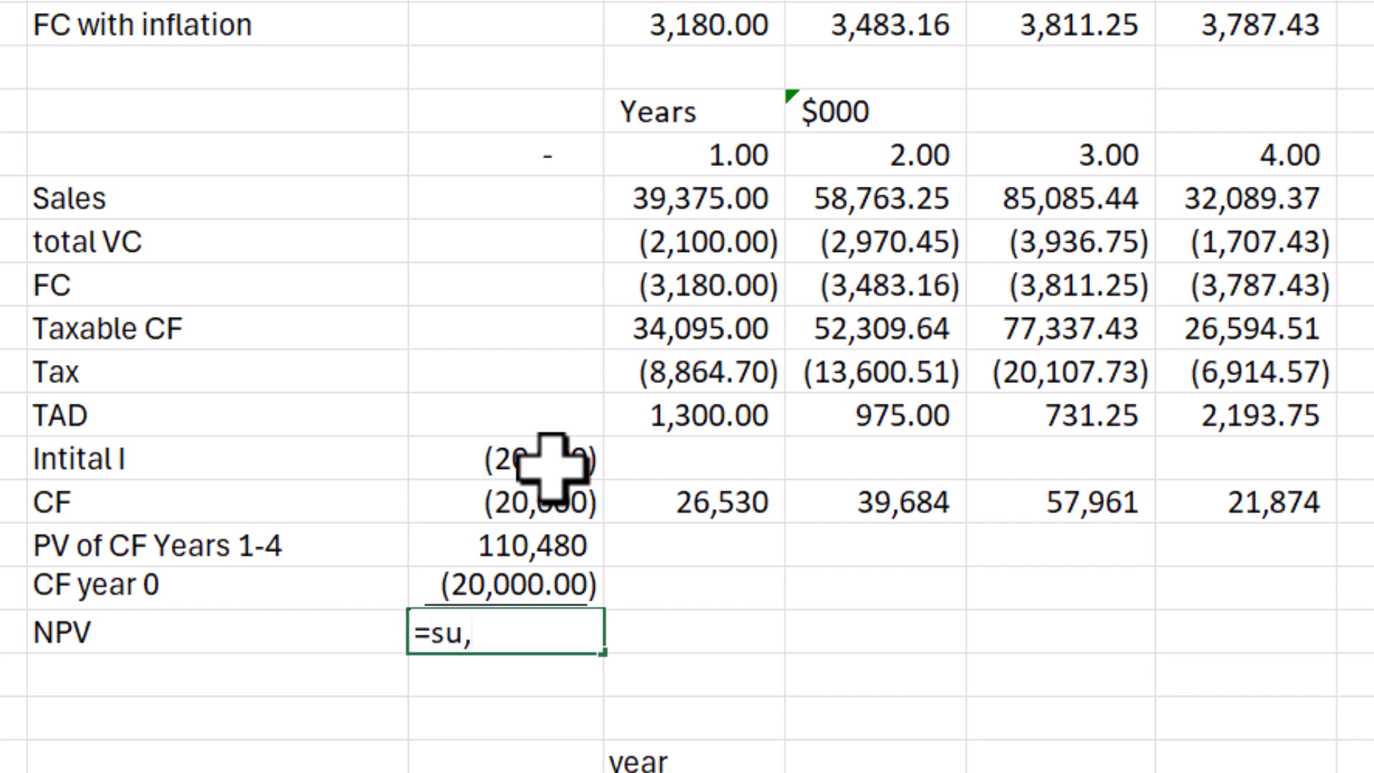
text(m()
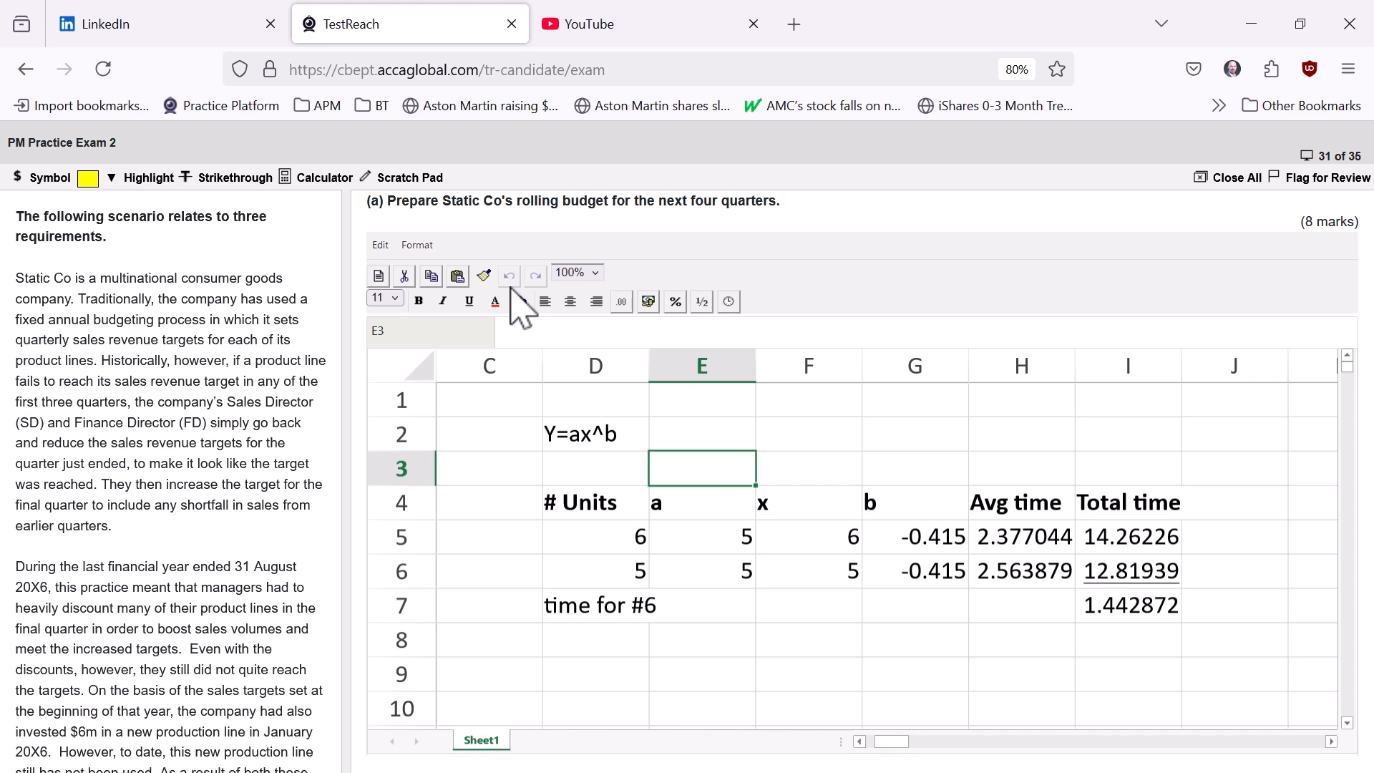
mouse_move(394, 289)
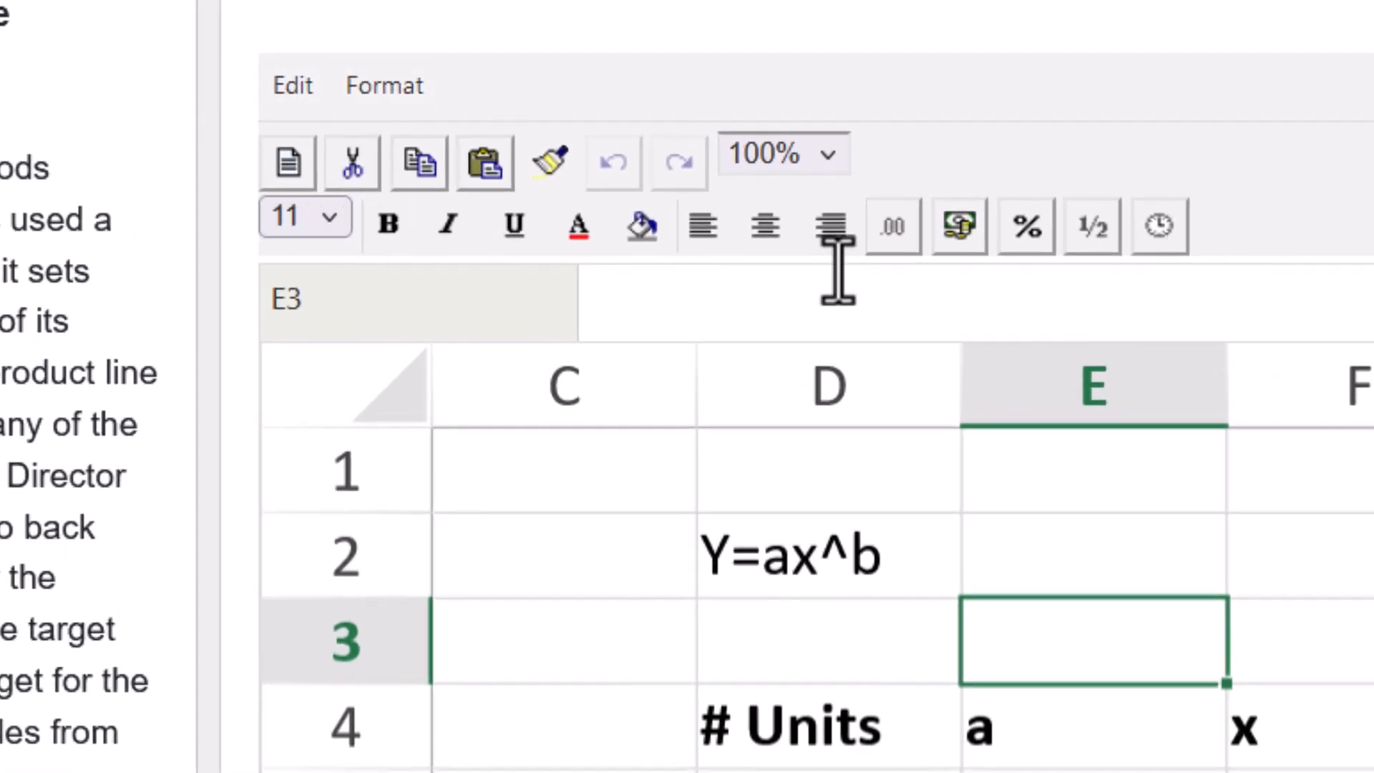
mouse_move(302, 97)
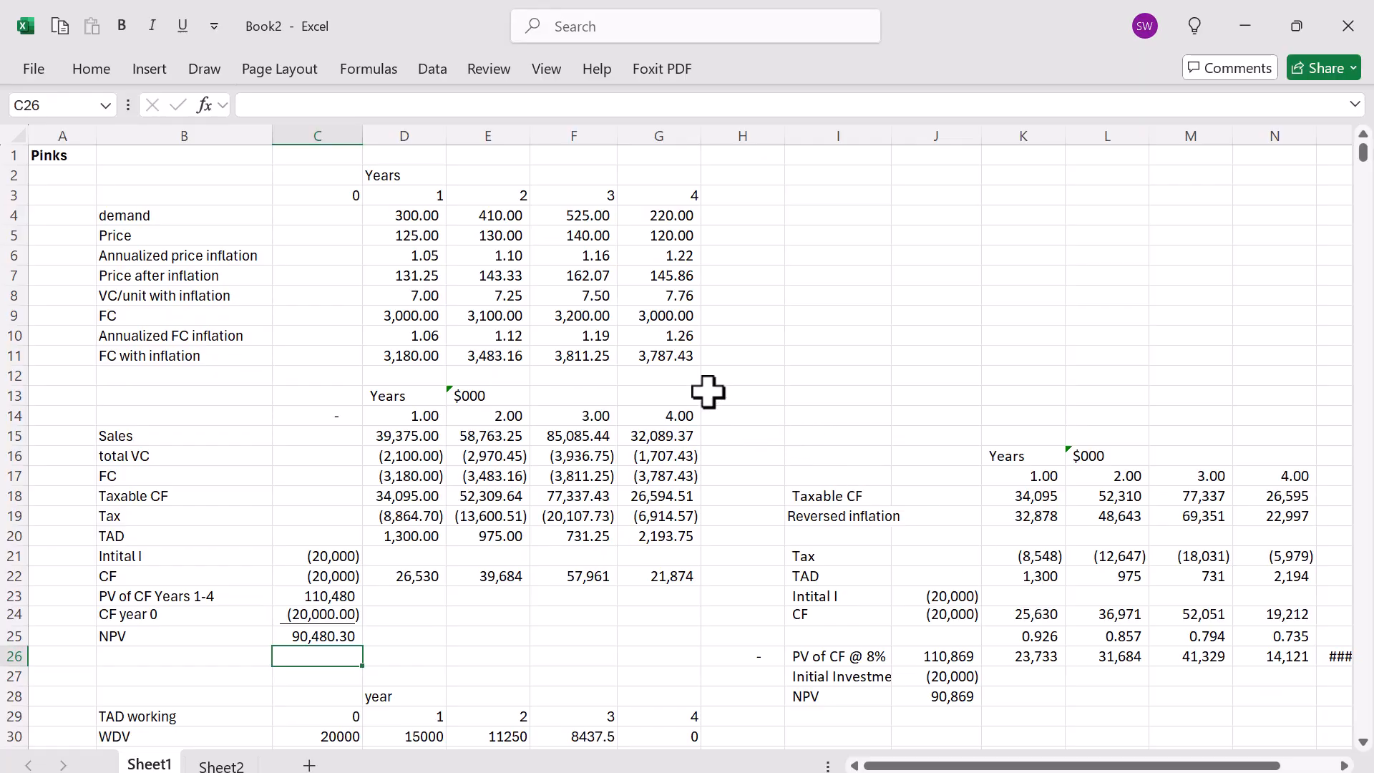
Step: Open the Customize Quick Access Toolbar dropdown
click(215, 25)
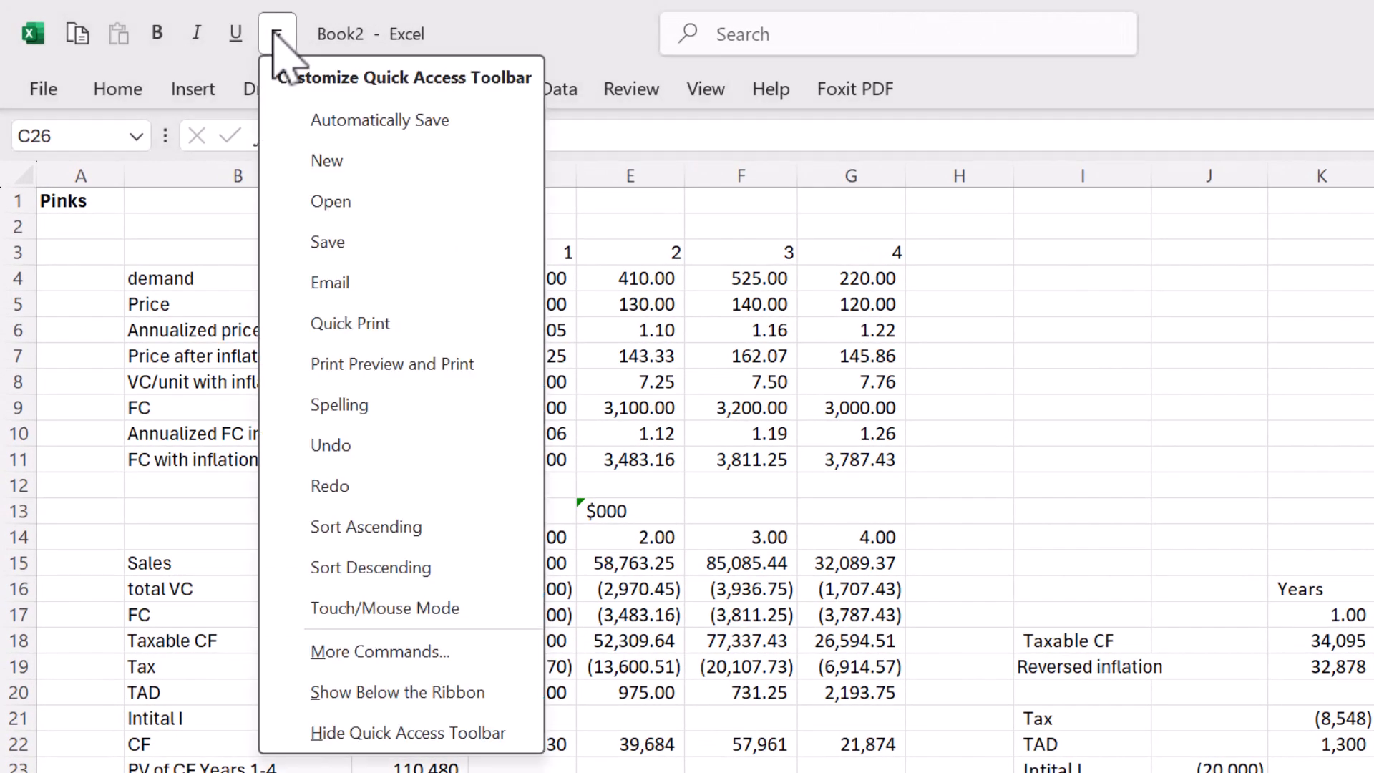
mouse_move(379, 651)
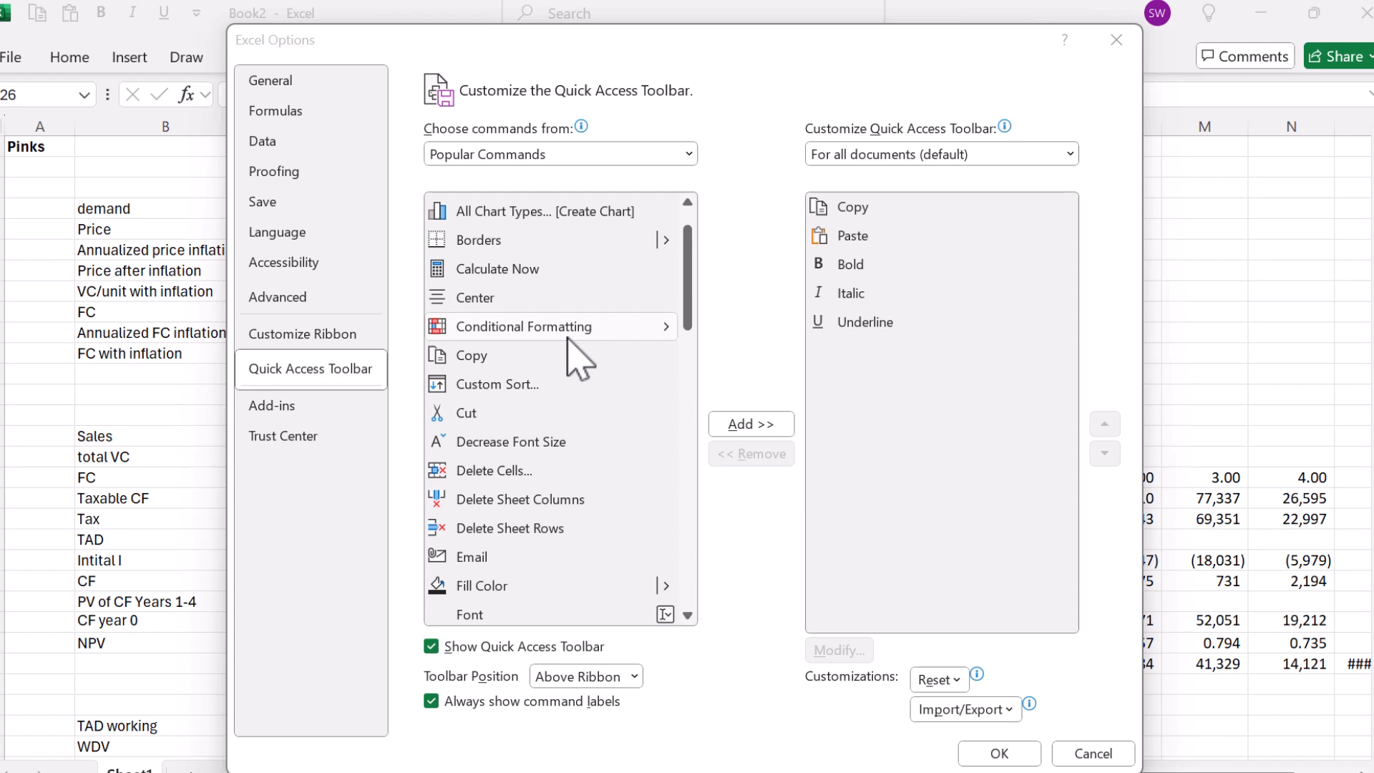
Step: List the Home Tab commands and add Align Left to the Quick Access Toolbar
scroll(down, 3)
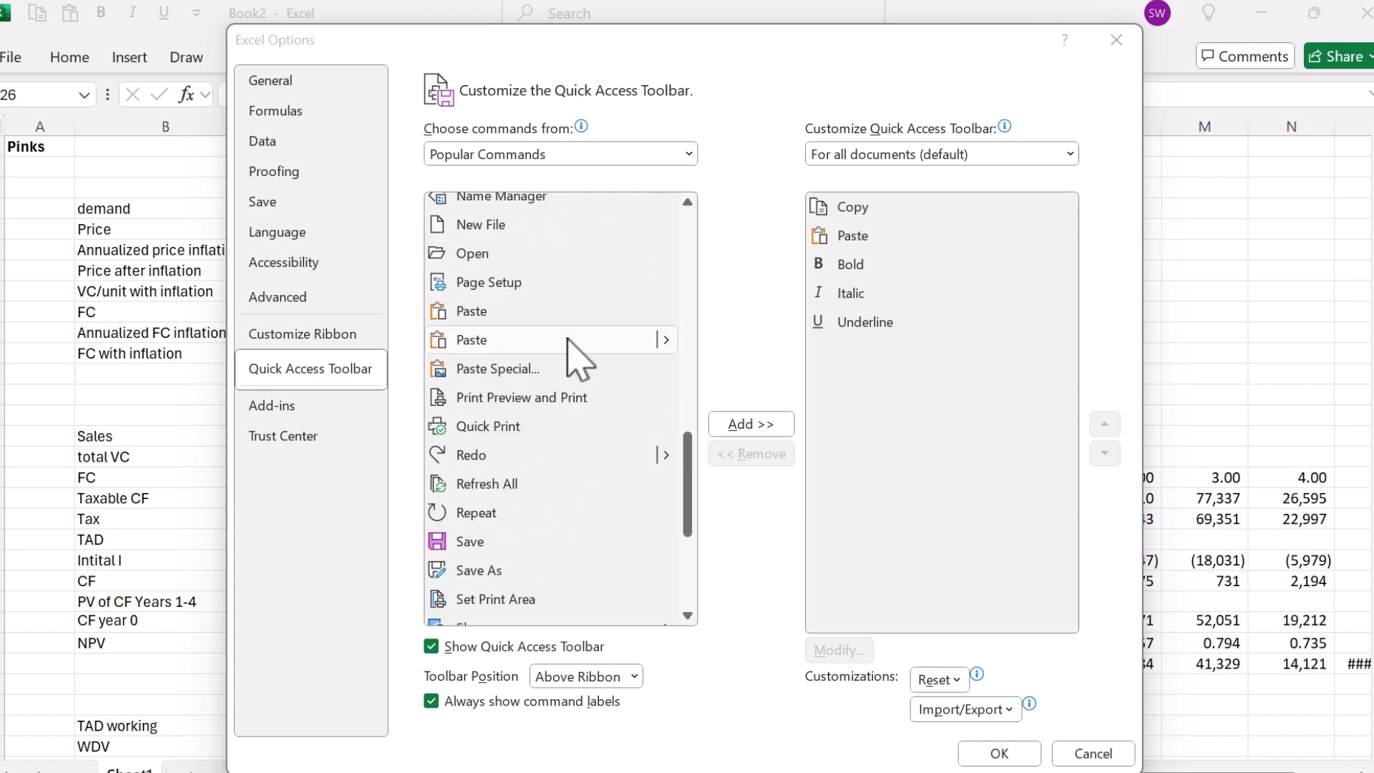
scroll(down, 3)
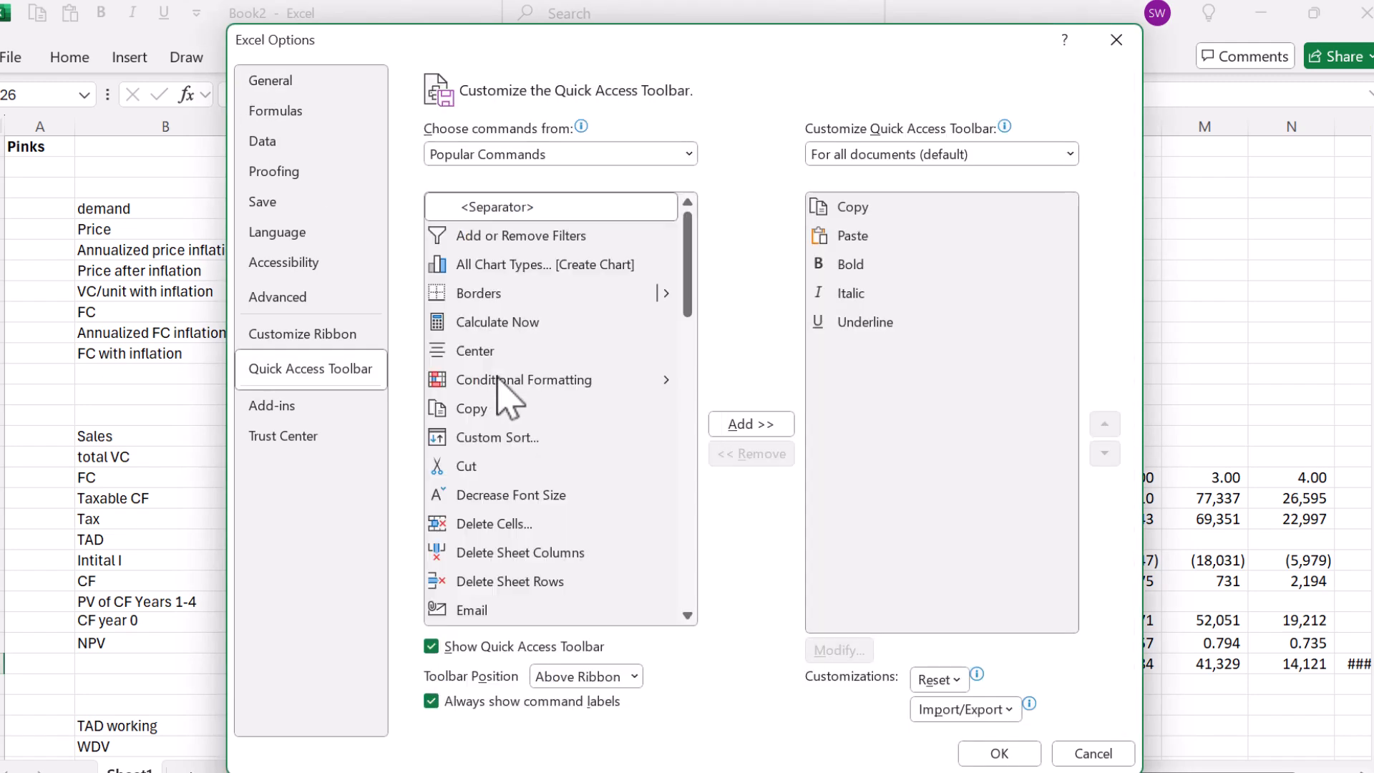
click(558, 153)
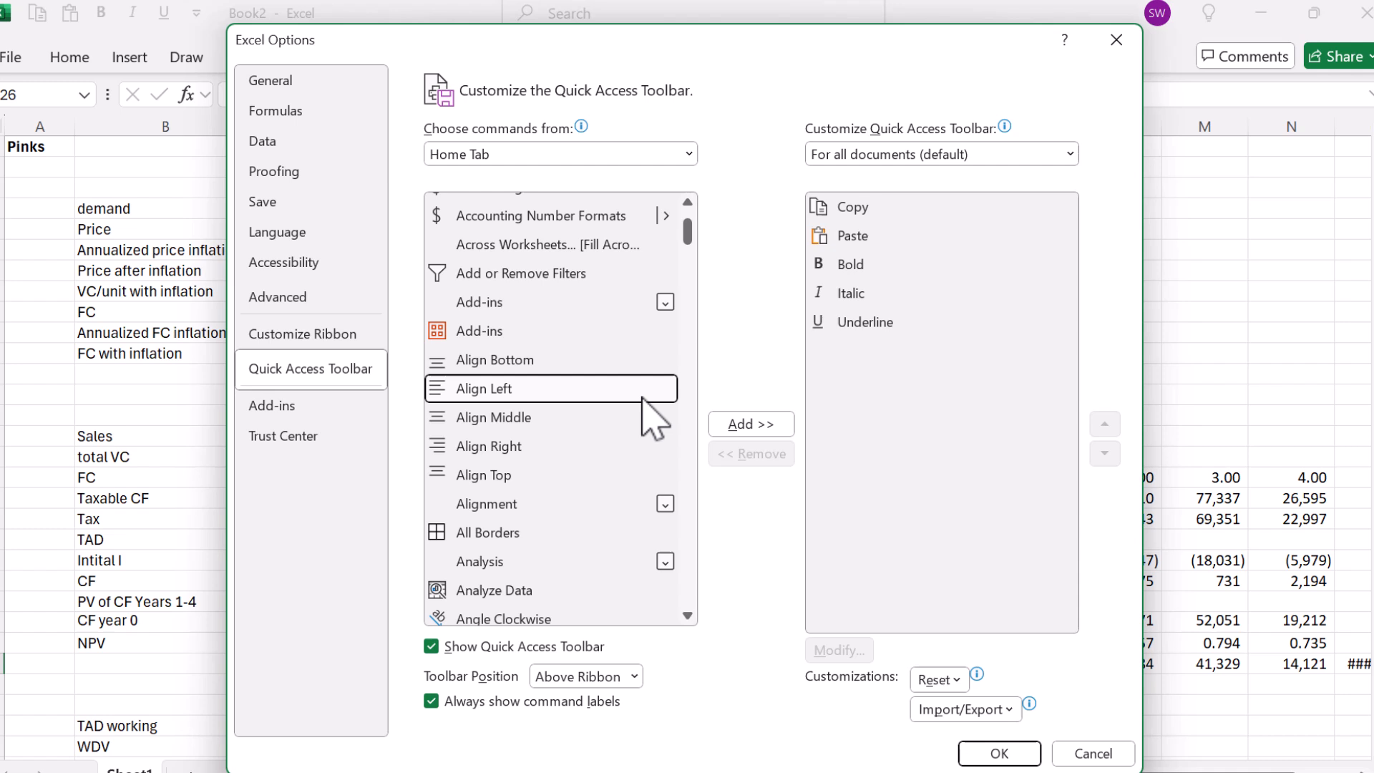
click(749, 423)
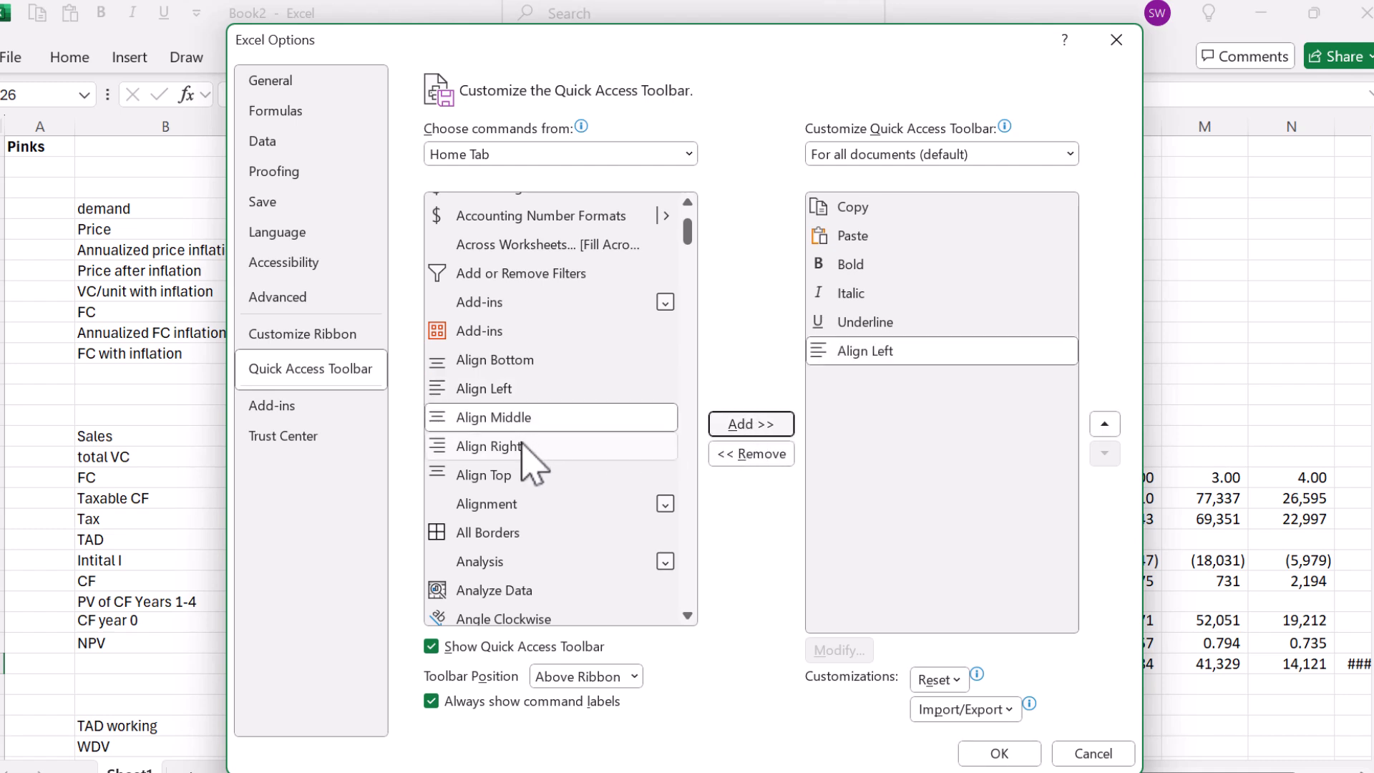
click(749, 424)
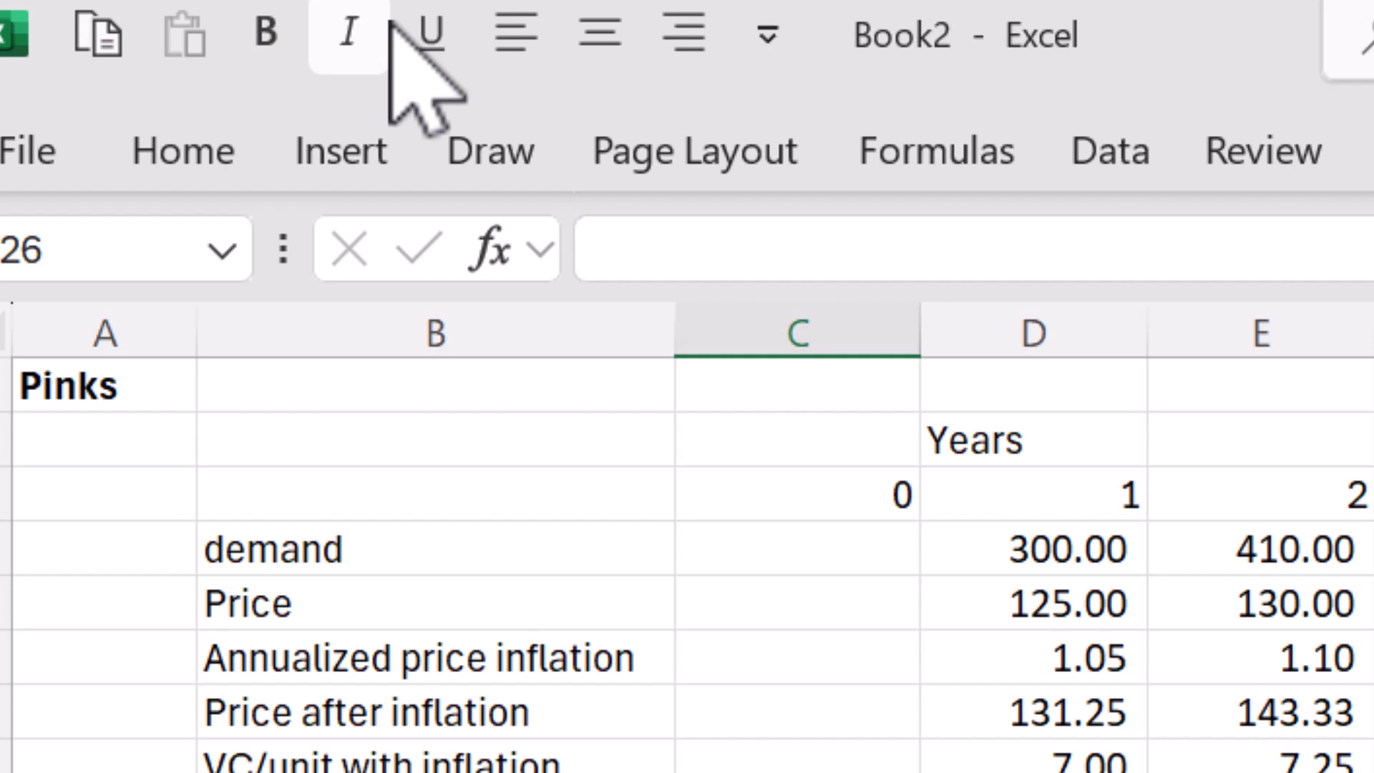
mouse_move(684, 35)
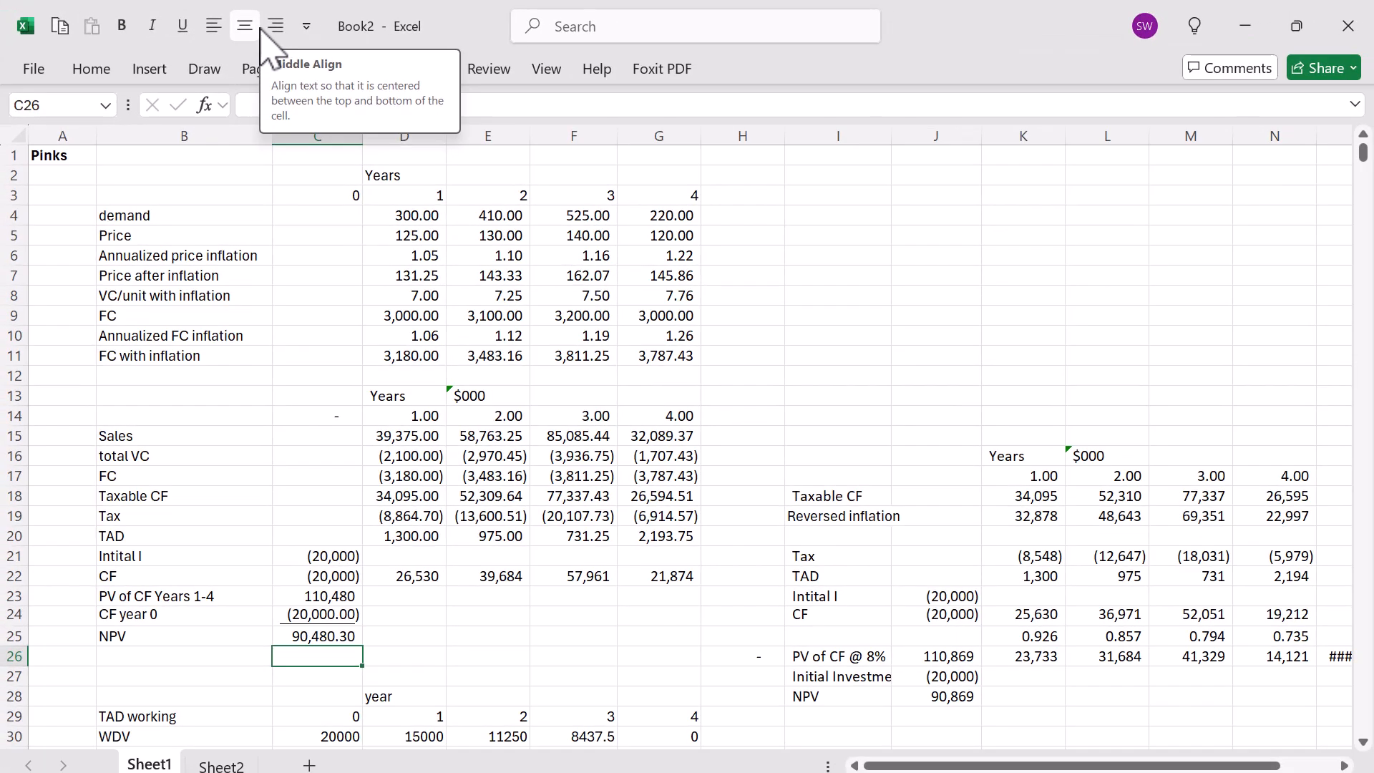
scroll(down, 3)
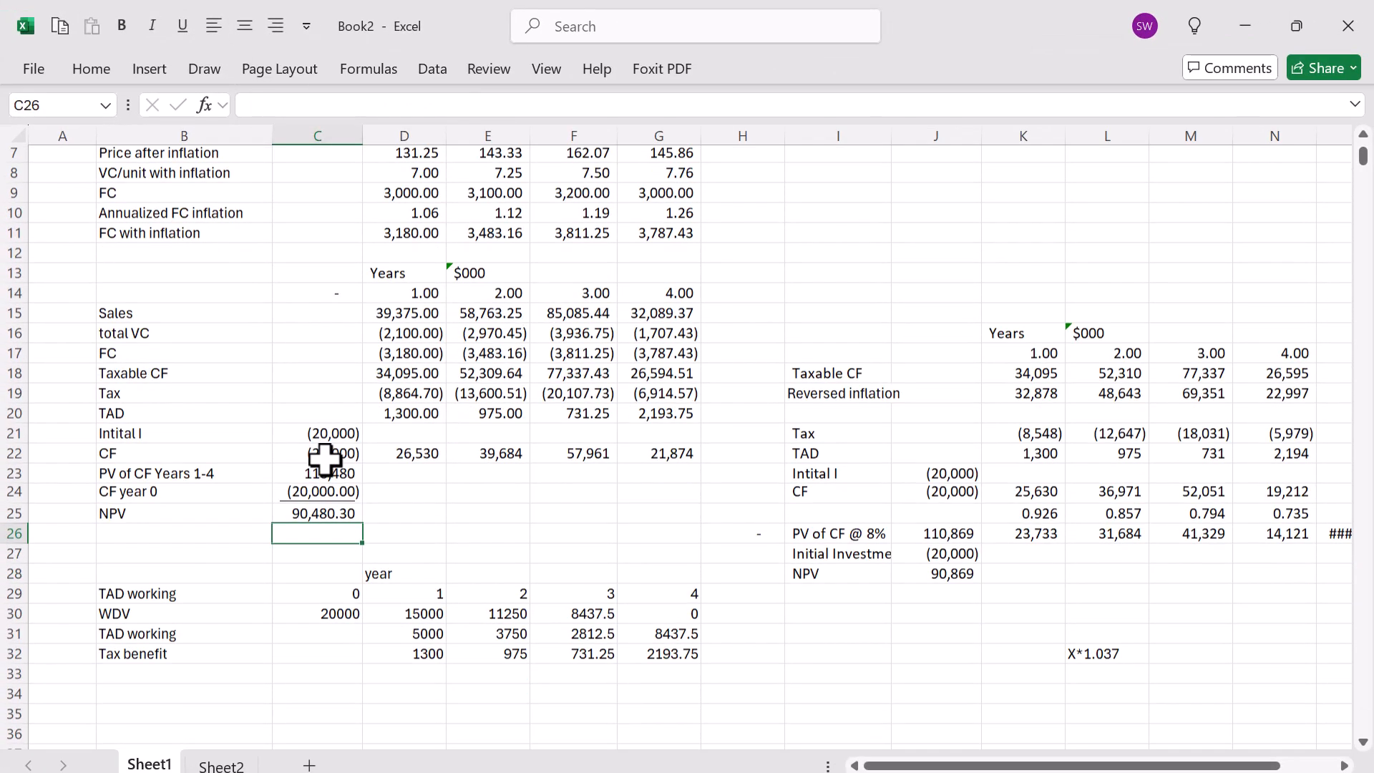